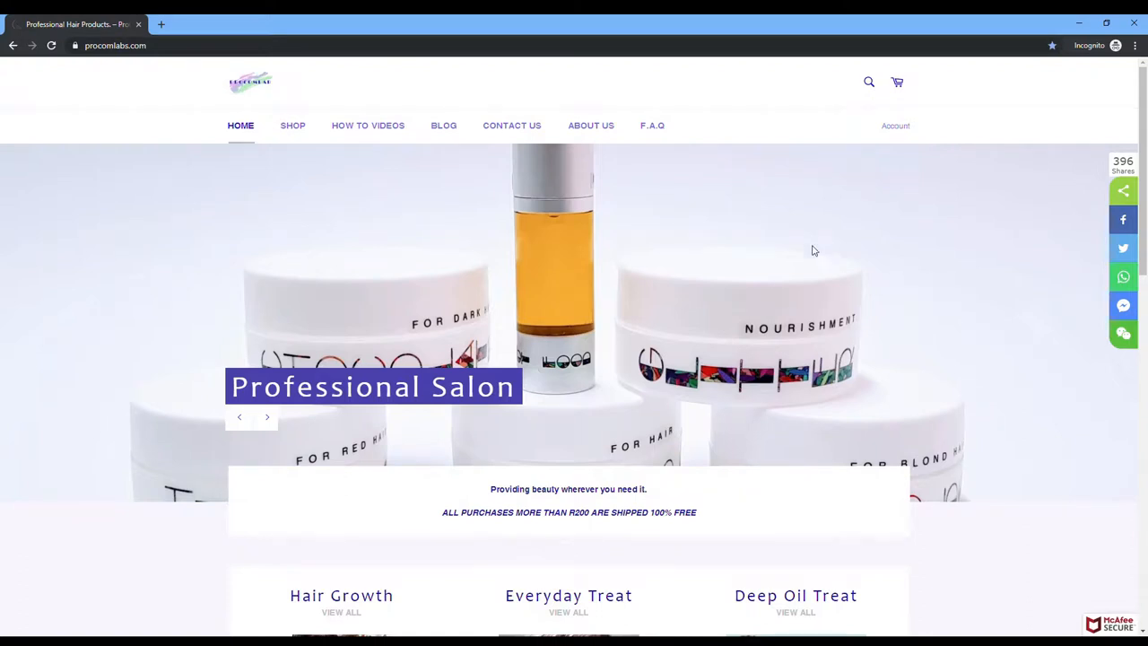
{"action": "mouse_move", "coordinate": [293, 125]}
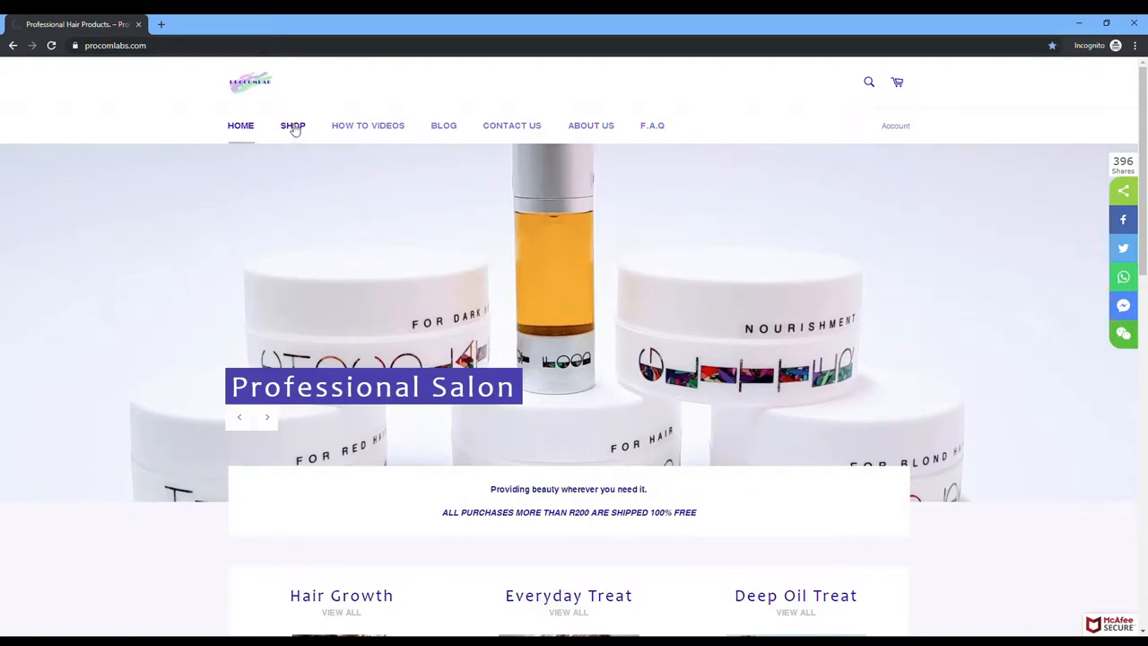
Open SHOP in the top navigation and scroll through the collections of hair products.
{"action": "left_click", "coordinate": [292, 125]}
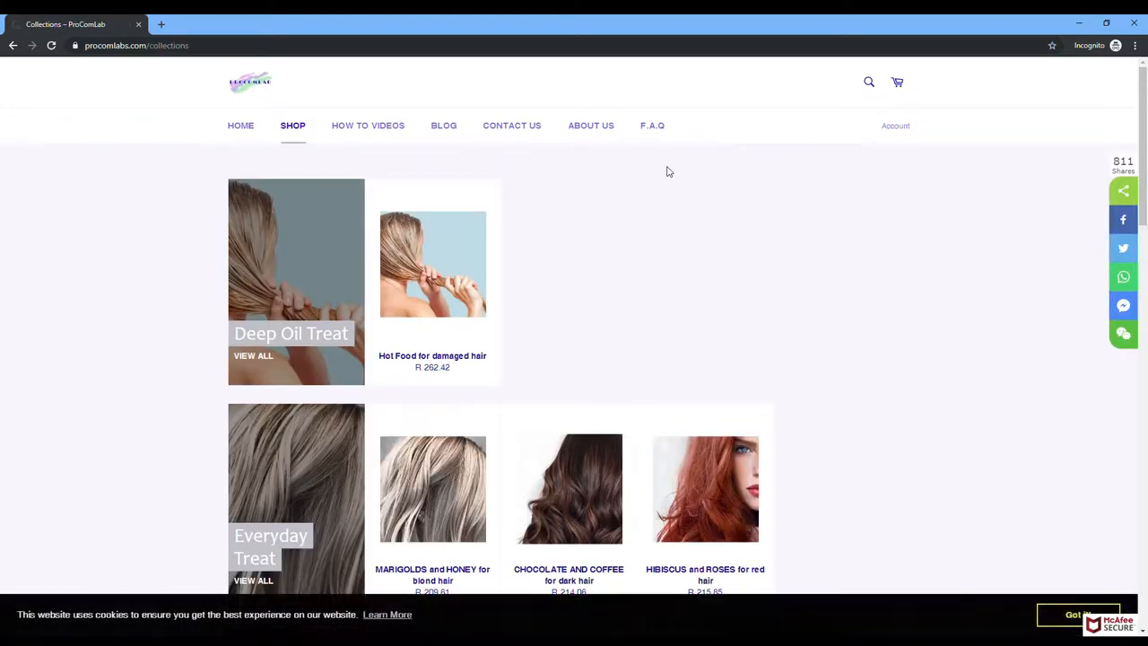
{"action": "scroll", "scroll_direction": "down", "scroll_amount": 3}
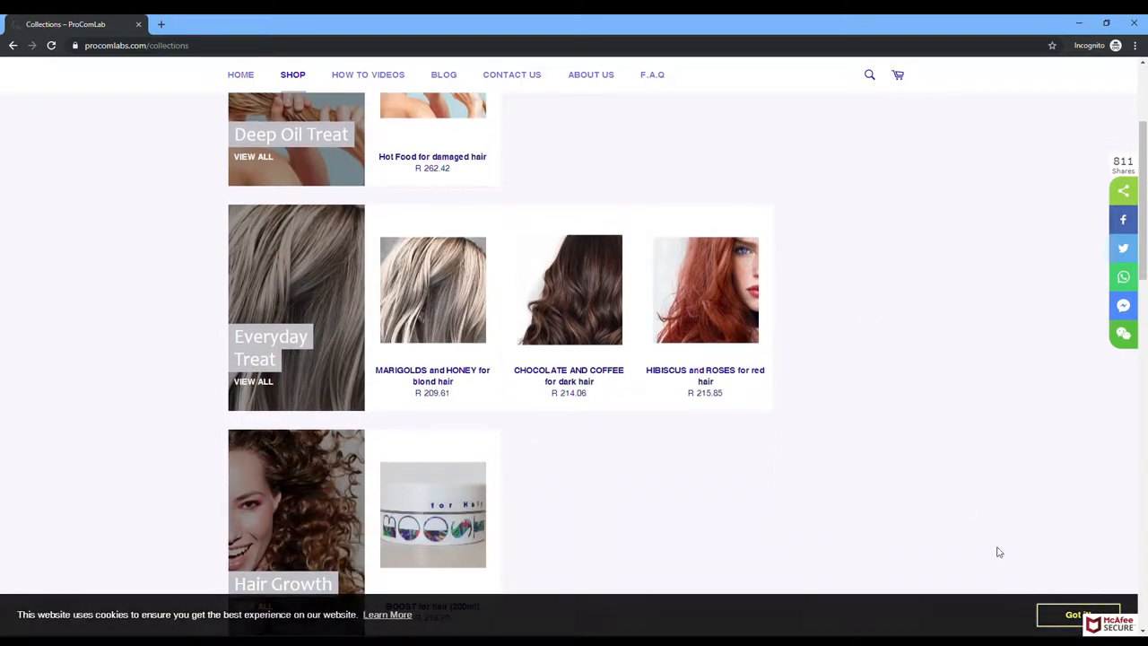
{"action": "scroll", "scroll_direction": "down", "scroll_amount": 3}
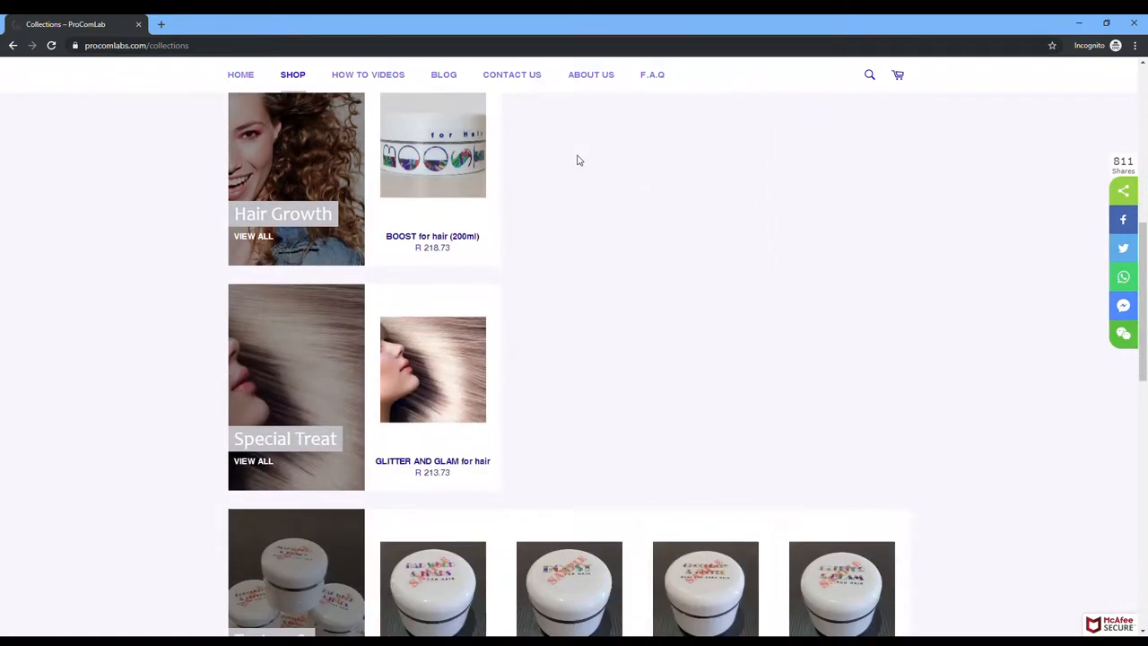
{"action": "scroll", "scroll_direction": "down", "scroll_amount": 3}
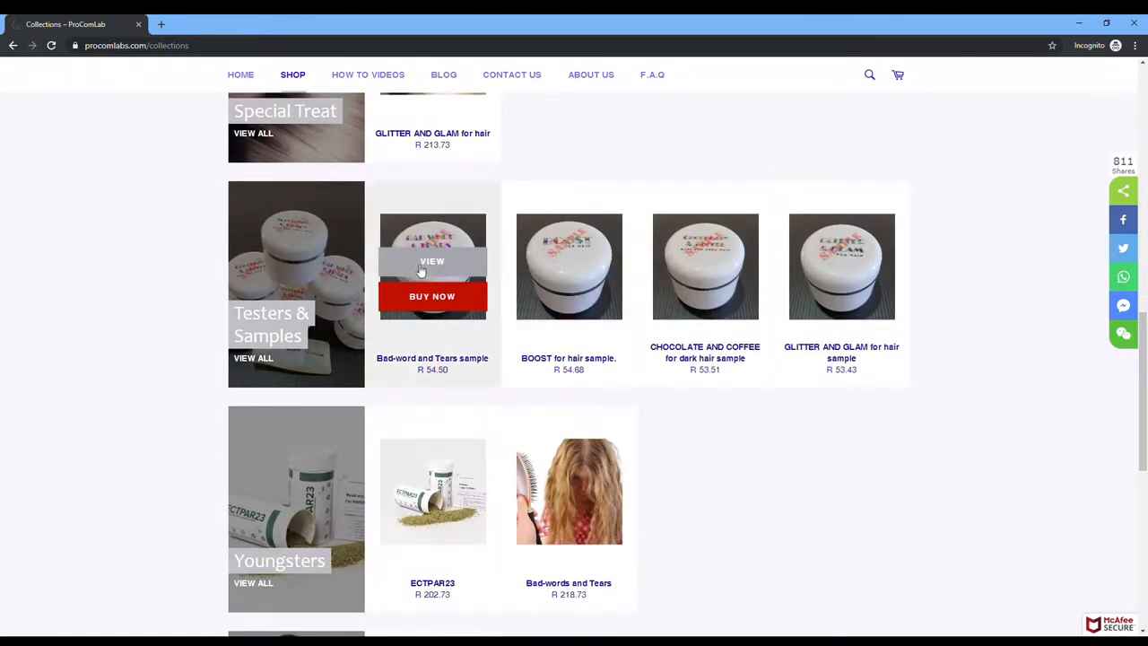
{"action": "scroll", "scroll_direction": "down", "scroll_amount": 3}
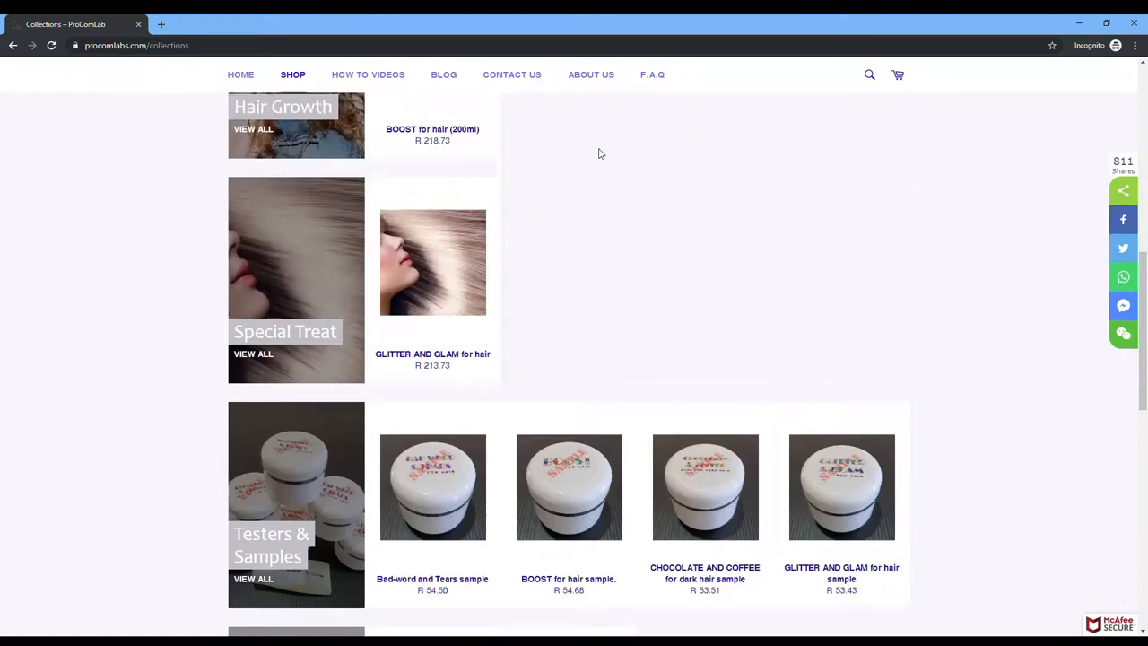
{"action": "scroll", "scroll_direction": "down", "scroll_amount": 3}
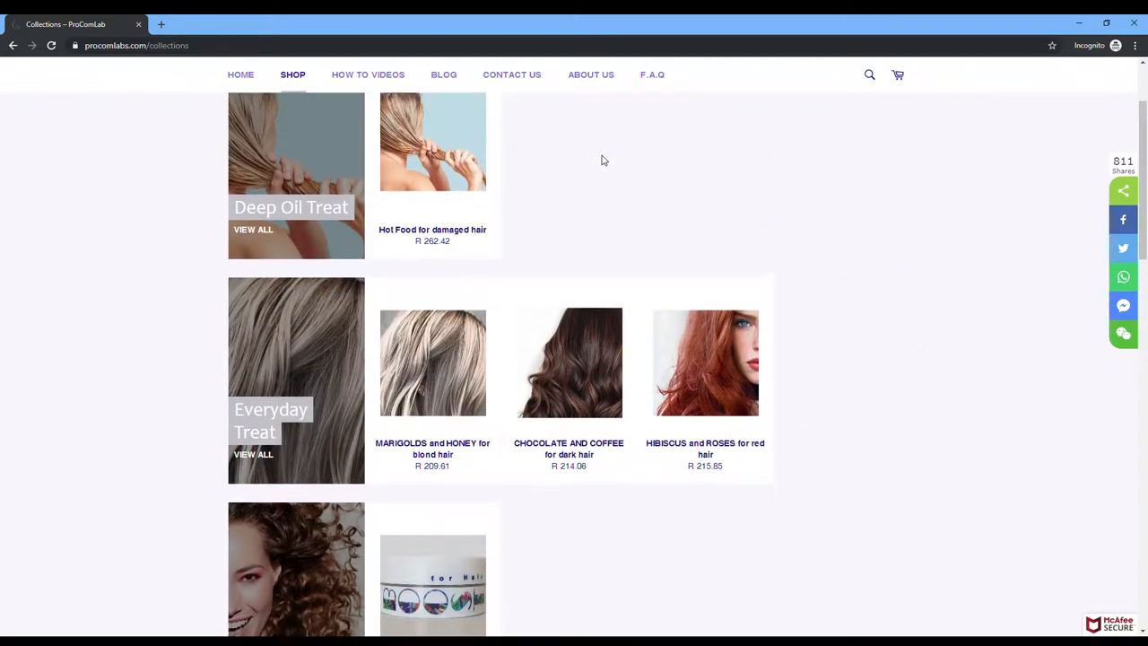
{"action": "scroll", "scroll_direction": "down", "scroll_amount": 3}
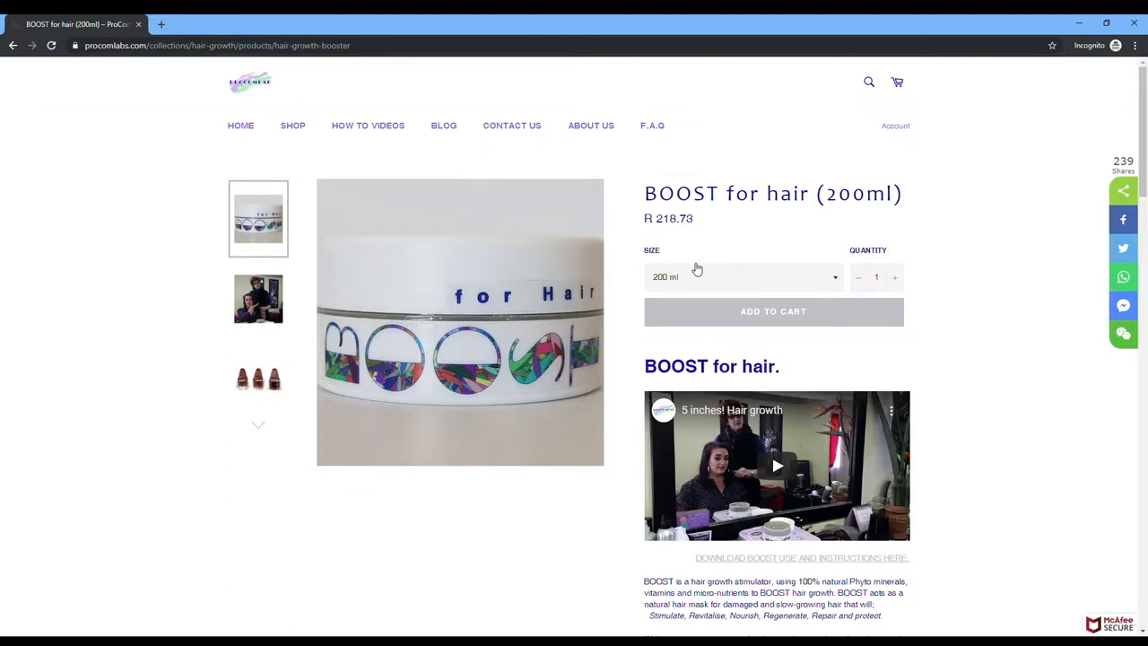
{"action": "mouse_move", "coordinate": [765, 291]}
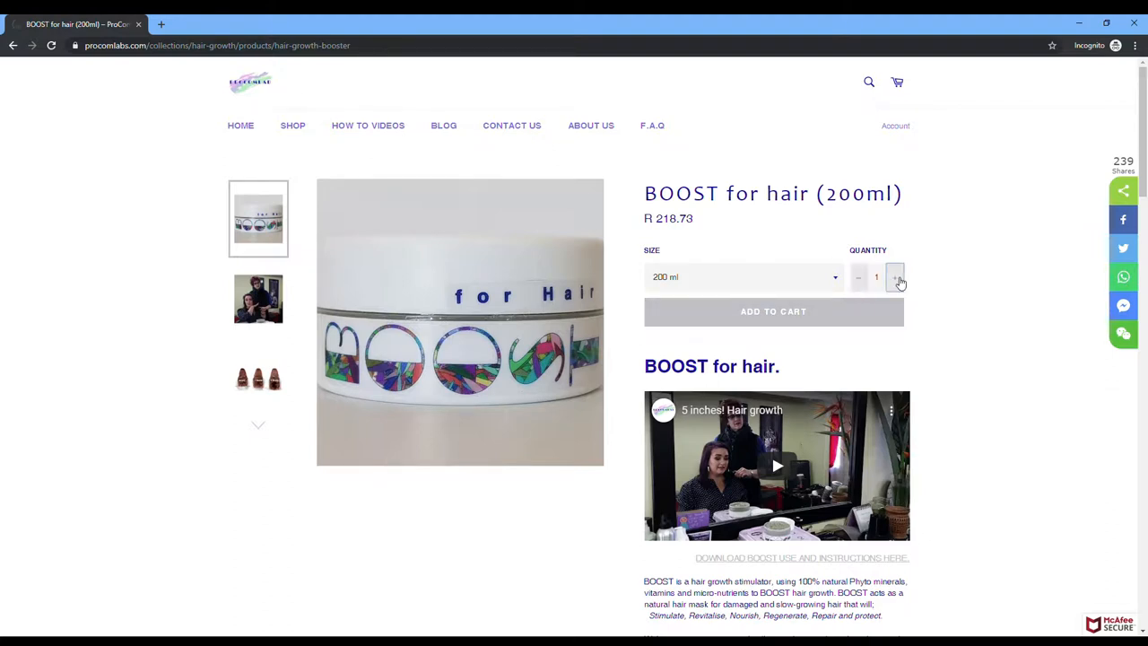
Keep quantity 1 and size 200 ml, and add BOOST for hair to the cart.
{"action": "left_click", "coordinate": [894, 276]}
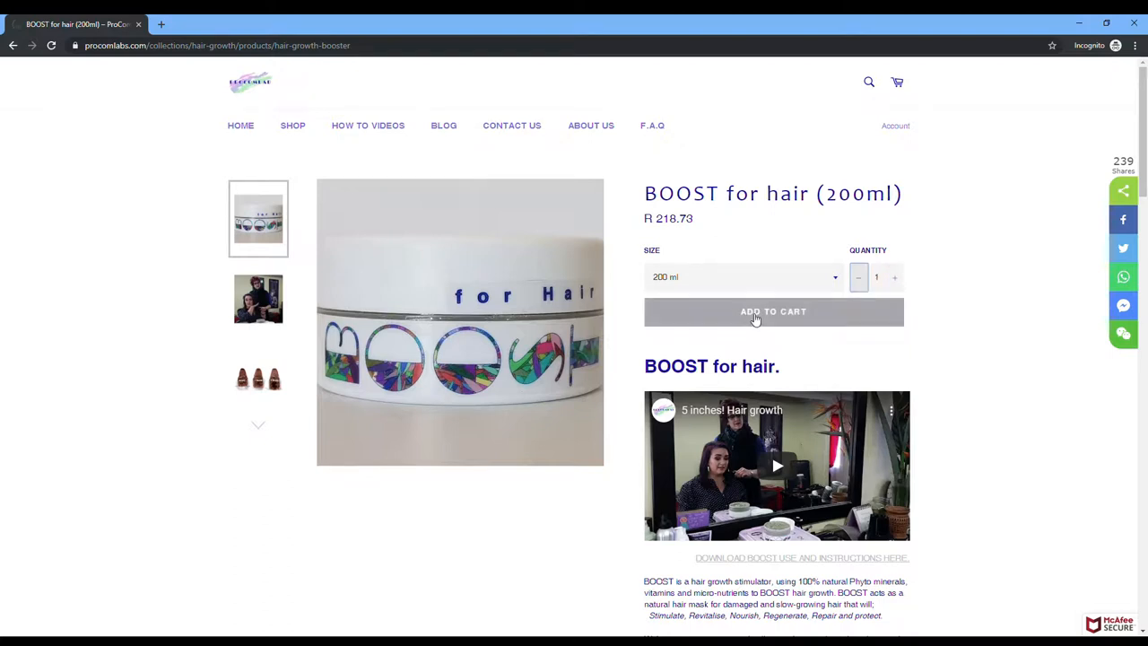
{"action": "left_click", "coordinate": [772, 311]}
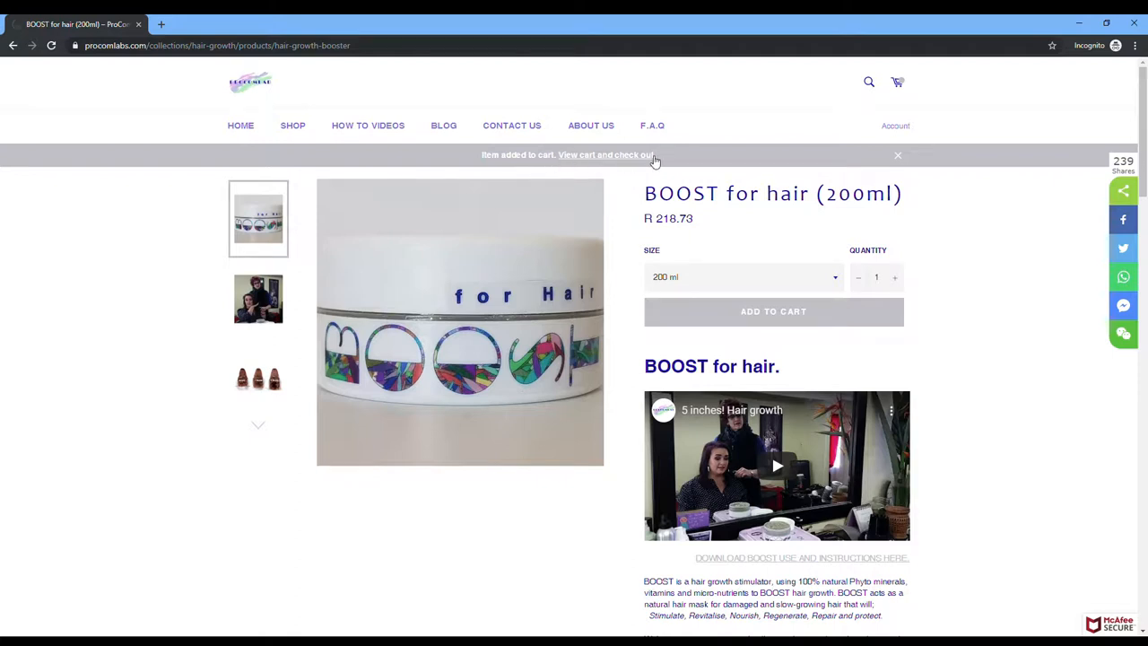
{"action": "mouse_move", "coordinate": [899, 85]}
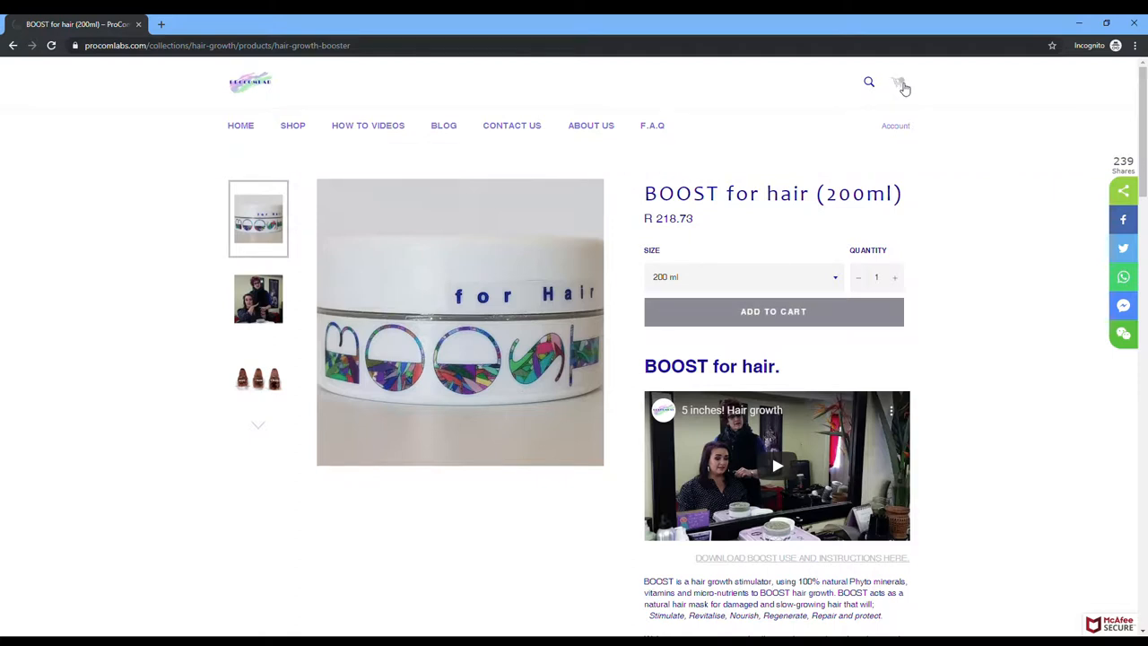
Open the cart, raise quantity to 2 and back to 1, and view the Lay-Buy popup.
{"action": "left_click", "coordinate": [899, 83]}
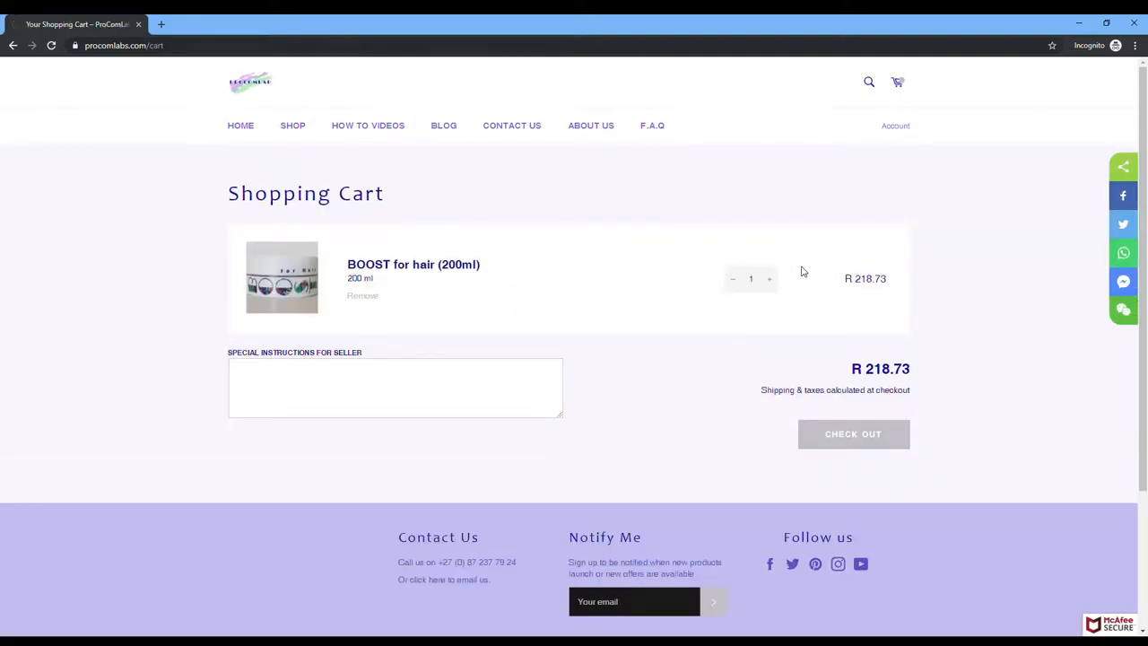
{"action": "left_click", "coordinate": [769, 279]}
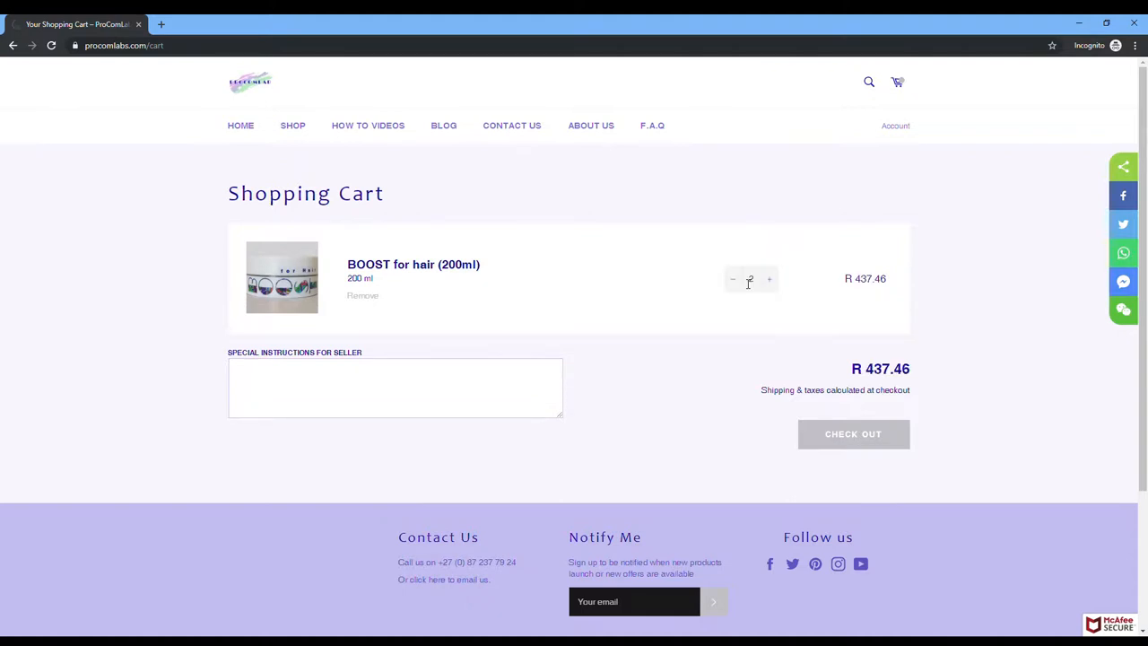
{"action": "left_click", "coordinate": [731, 279]}
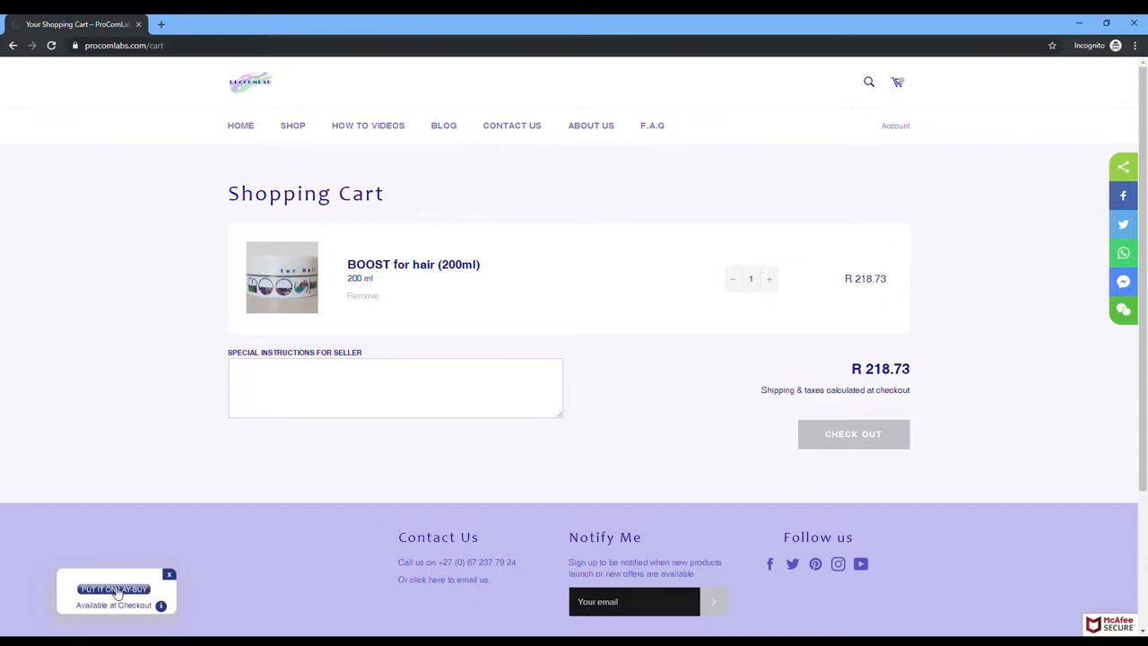
{"action": "left_click", "coordinate": [113, 589]}
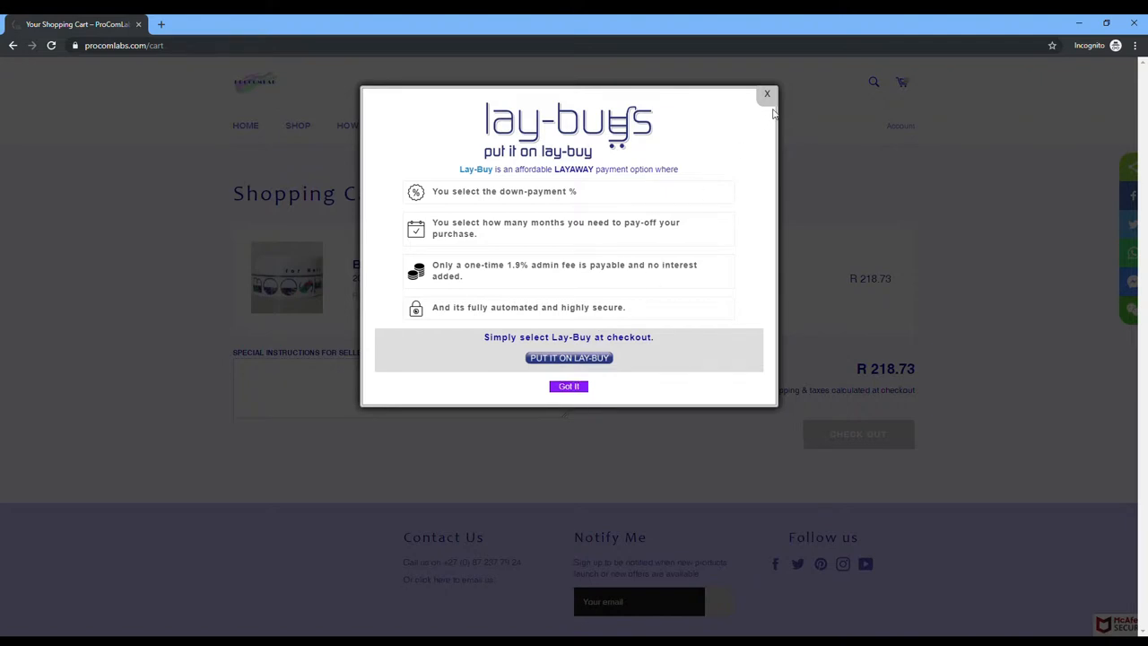
{"action": "left_click", "coordinate": [766, 93]}
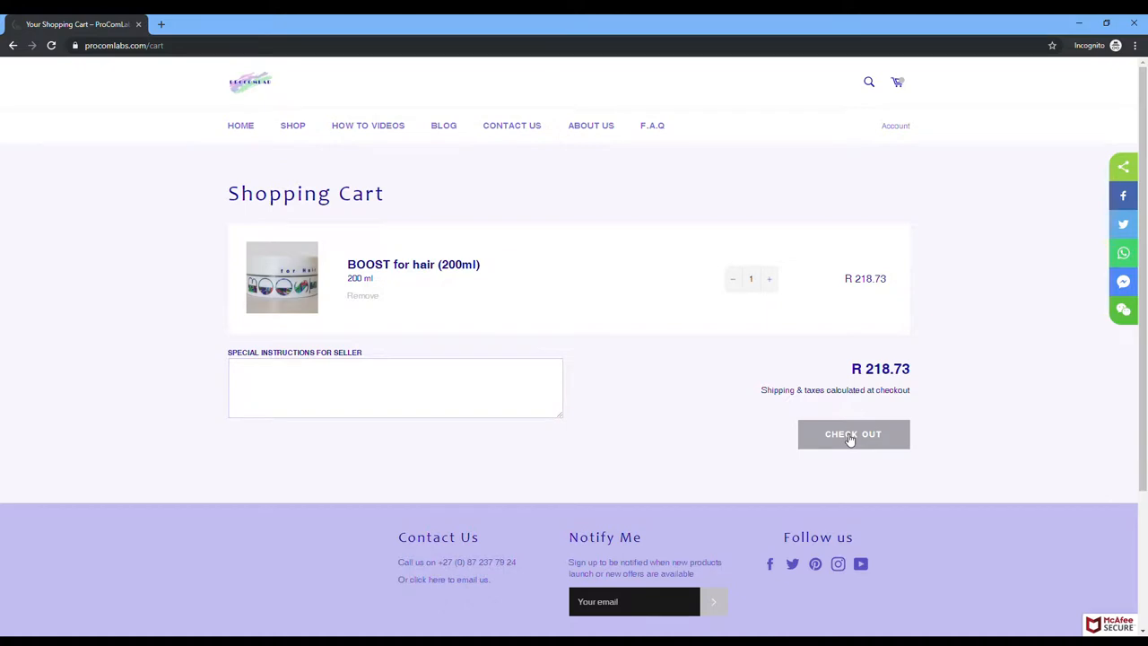
Check out from the cart, reaching the sign-in or create-account page.
{"action": "left_click", "coordinate": [853, 434]}
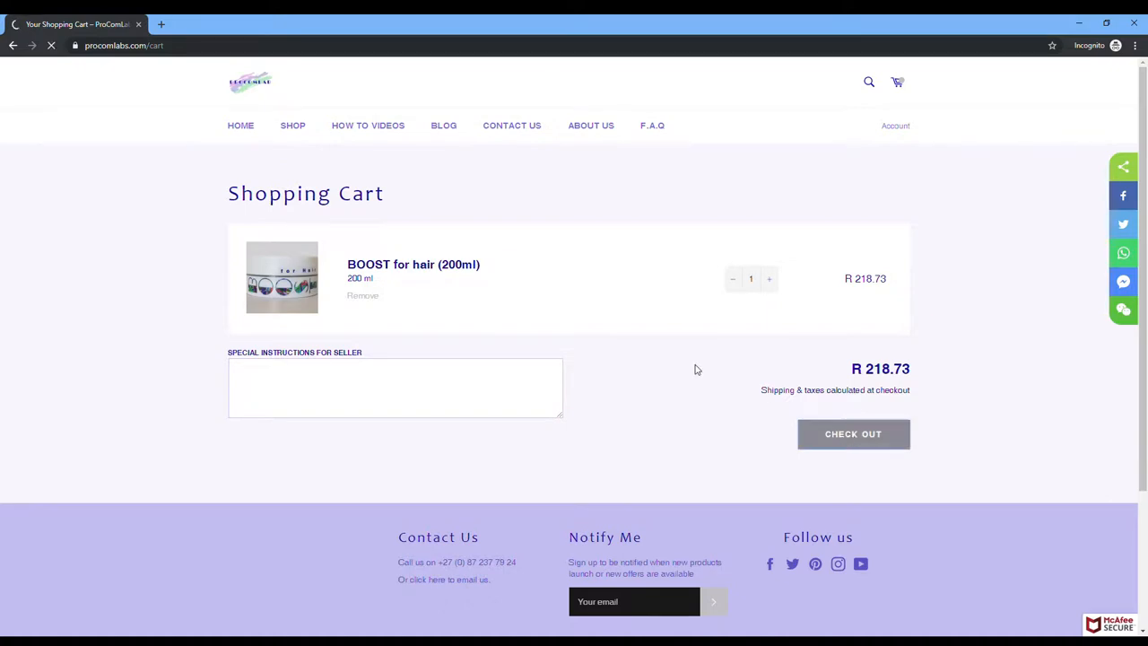
{"action": "left_click", "coordinate": [852, 433]}
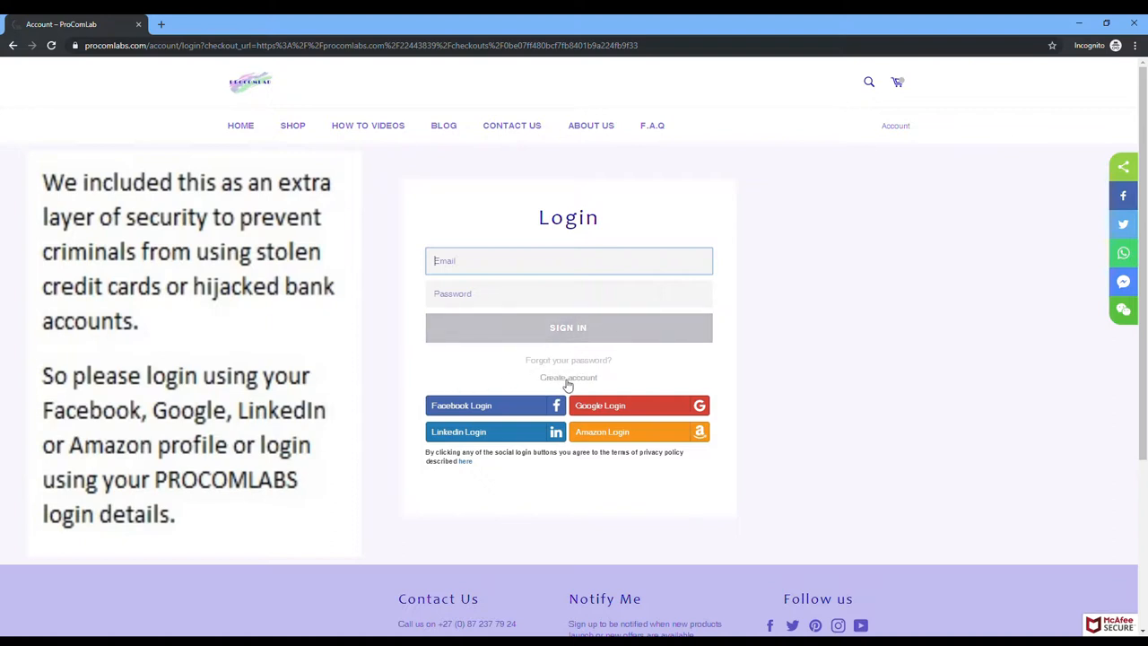
{"action": "mouse_move", "coordinate": [487, 406]}
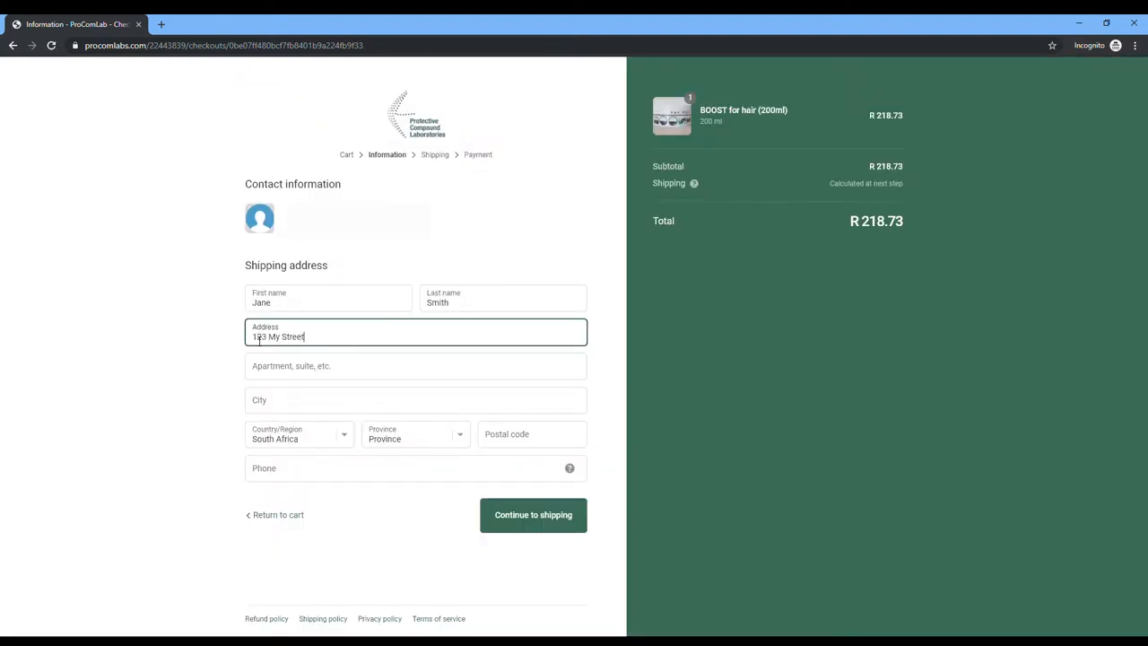
Enter apartment number 12 and city 'Town' in the shipping address.
{"action": "left_click", "coordinate": [415, 365]}
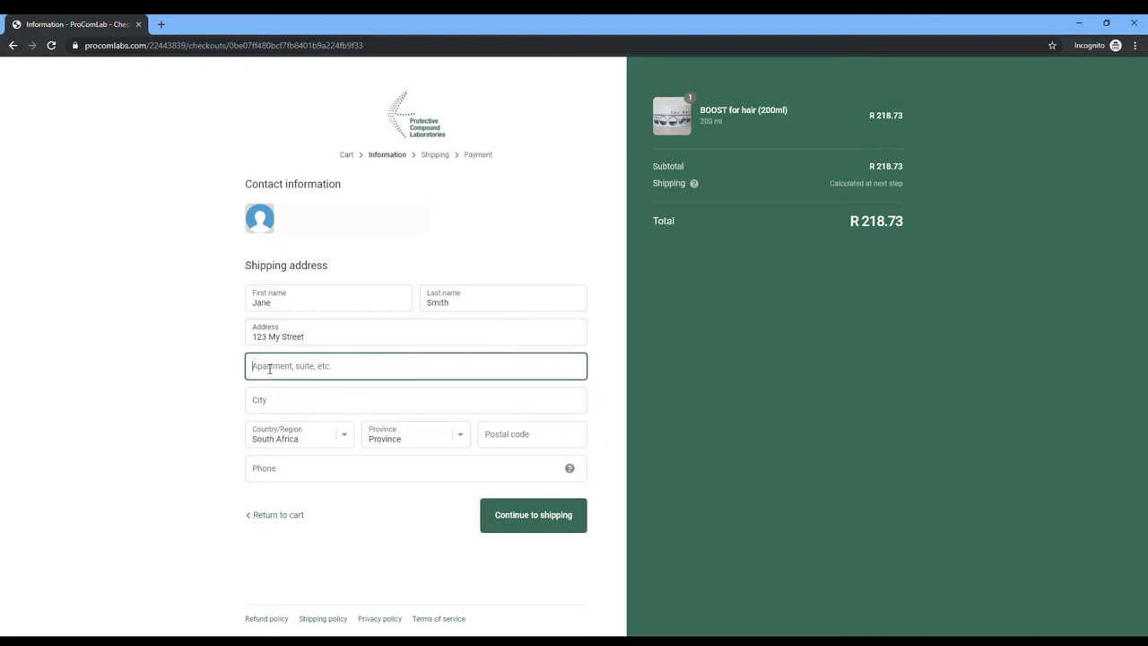
{"action": "type", "text": "1"}
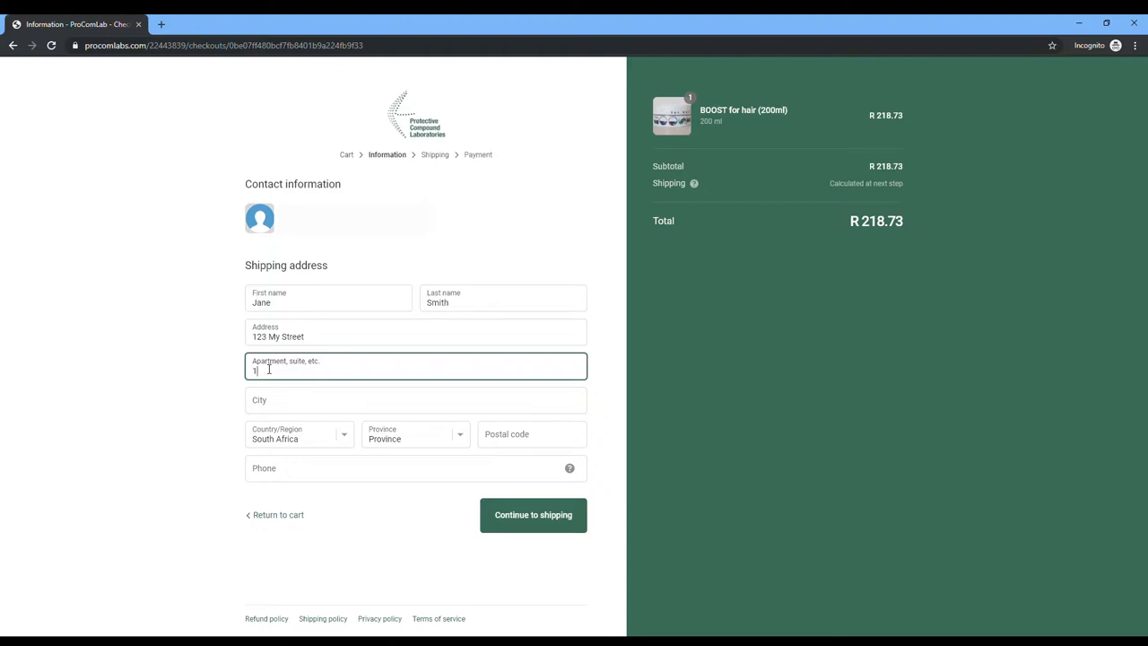
{"action": "type", "text": "2"}
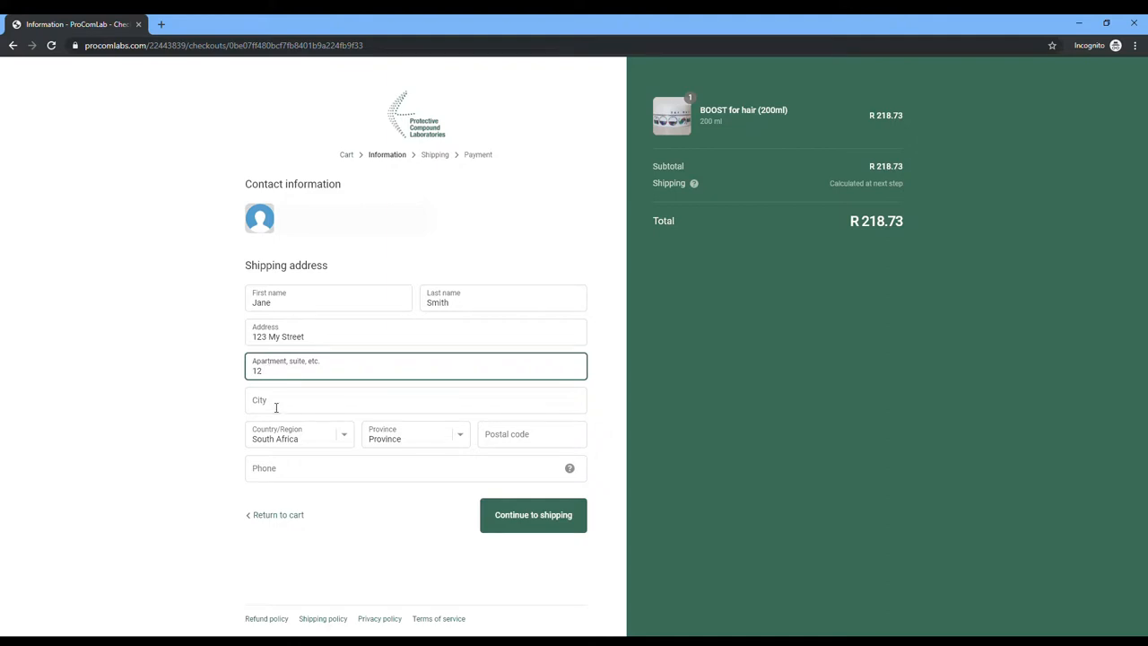
{"action": "left_click", "coordinate": [415, 399]}
{"action": "type", "text": "Apple"}
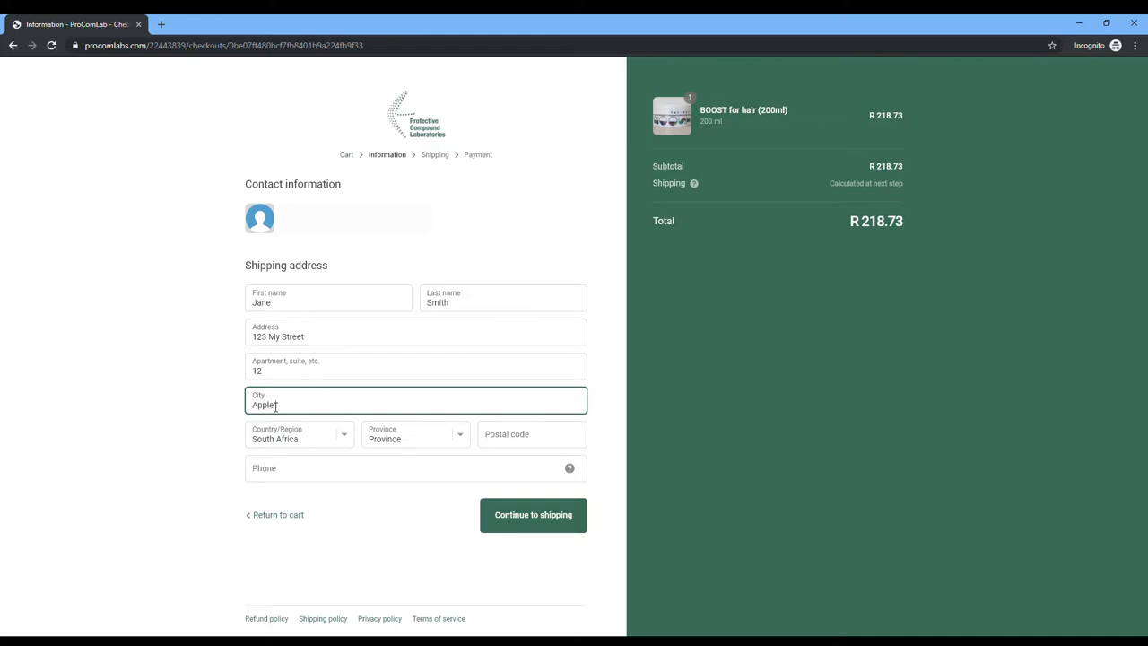
{"action": "type", "text": "Town"}
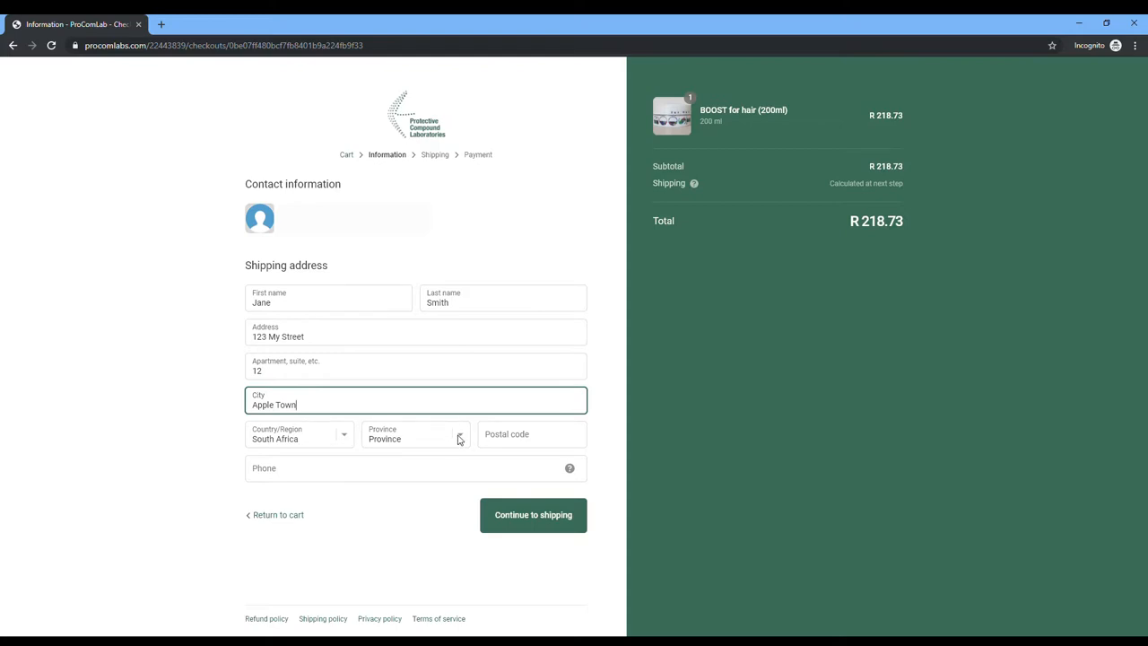
{"action": "left_click", "coordinate": [414, 434]}
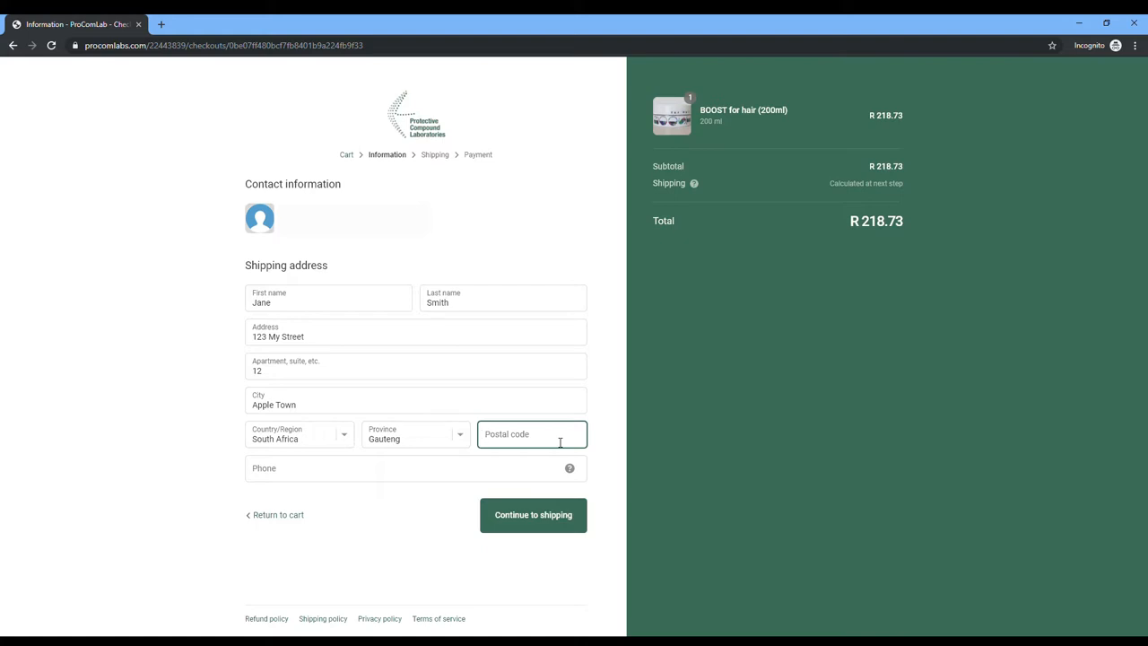
{"action": "type", "text": "0001"}
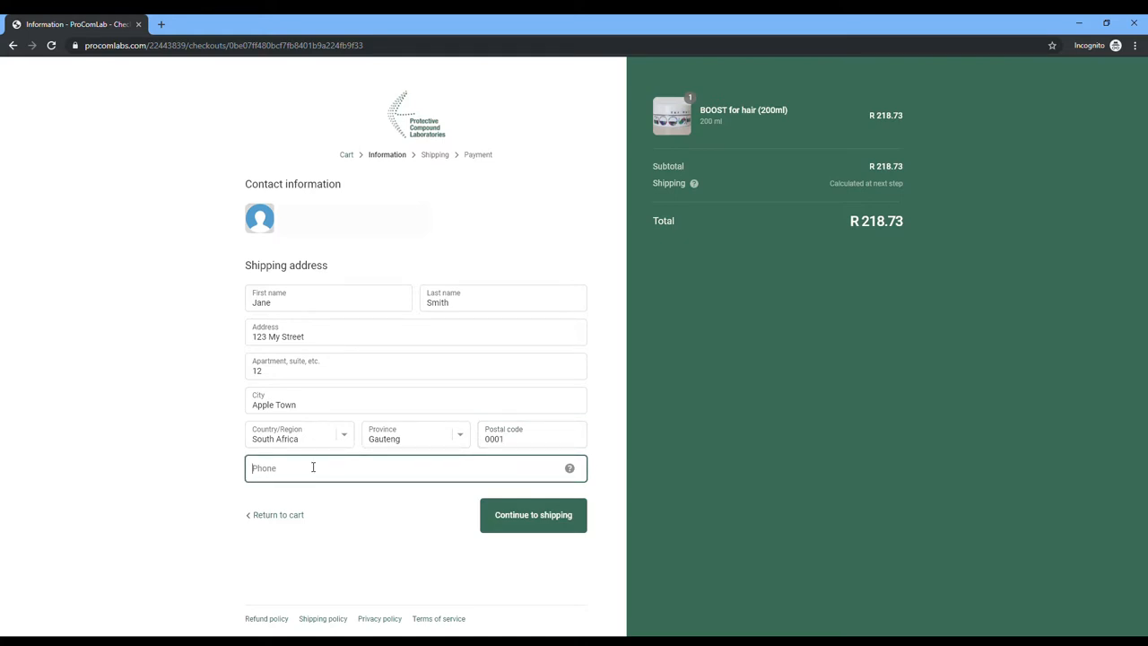
{"action": "type", "text": "321"}
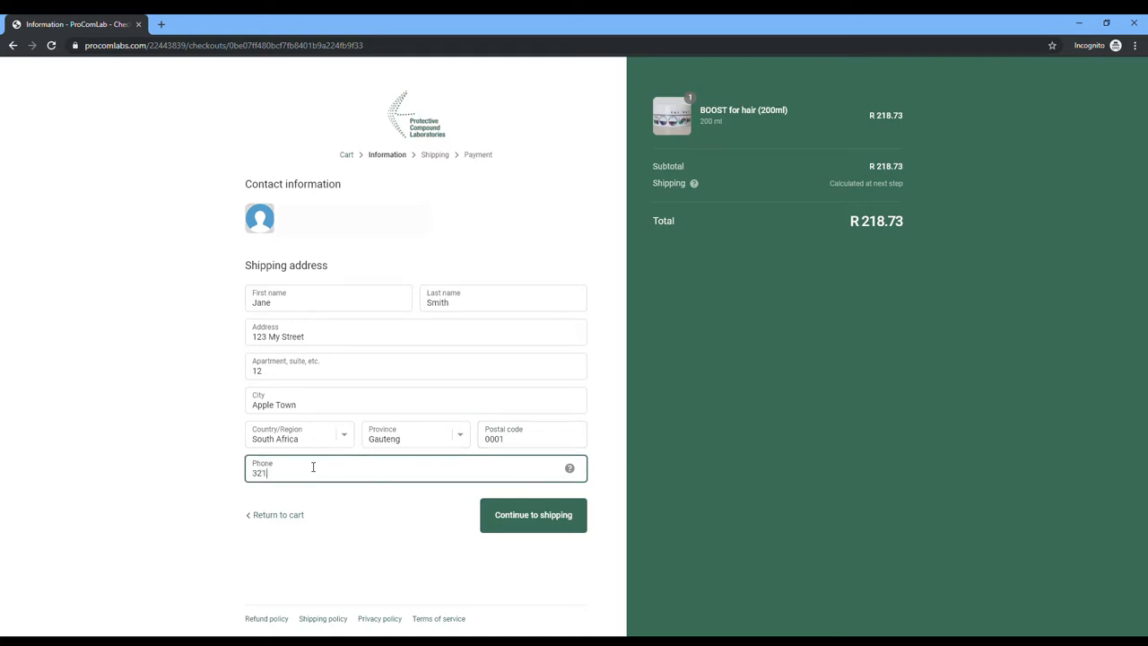
{"action": "type", "text": "456"}
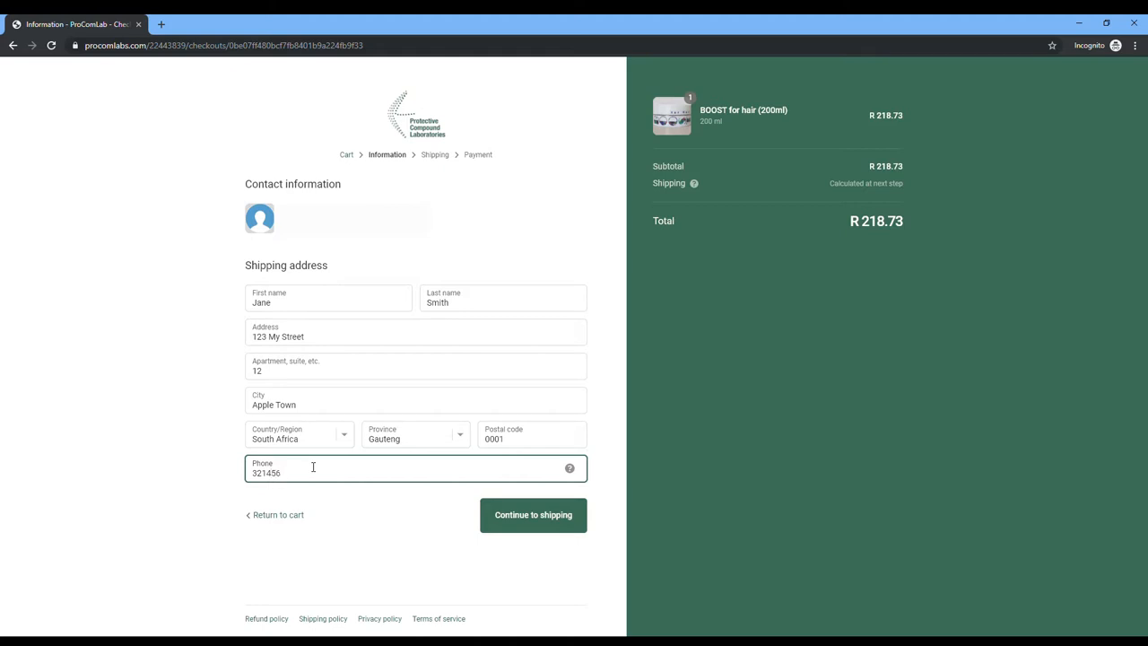
{"action": "type", "text": "987"}
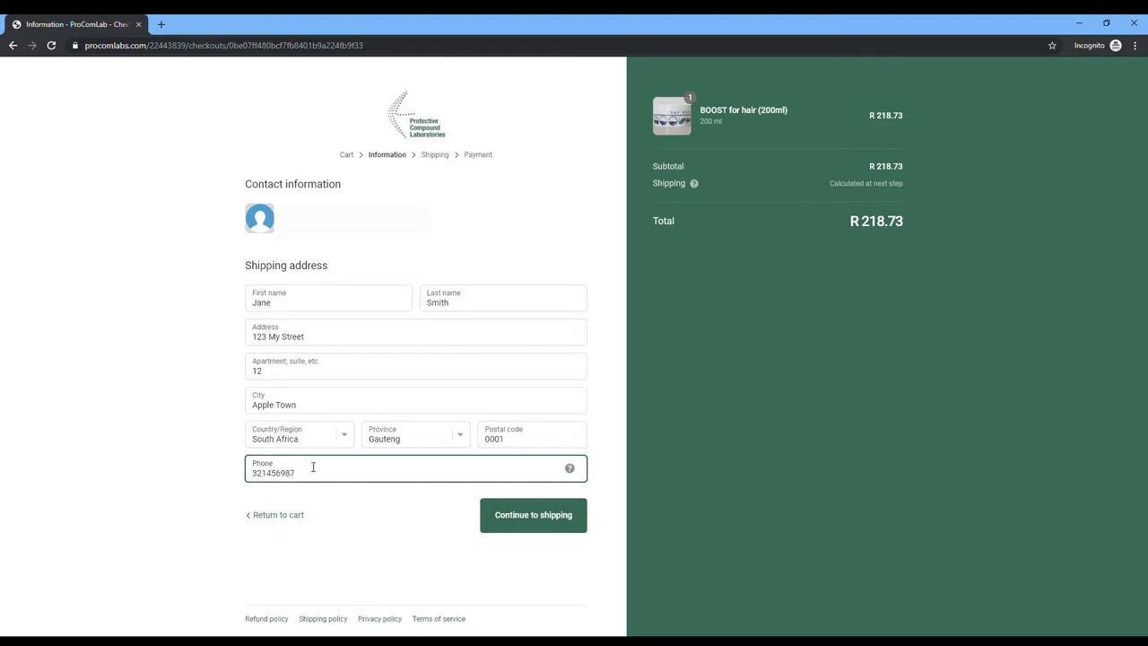
{"action": "mouse_move", "coordinate": [532, 513]}
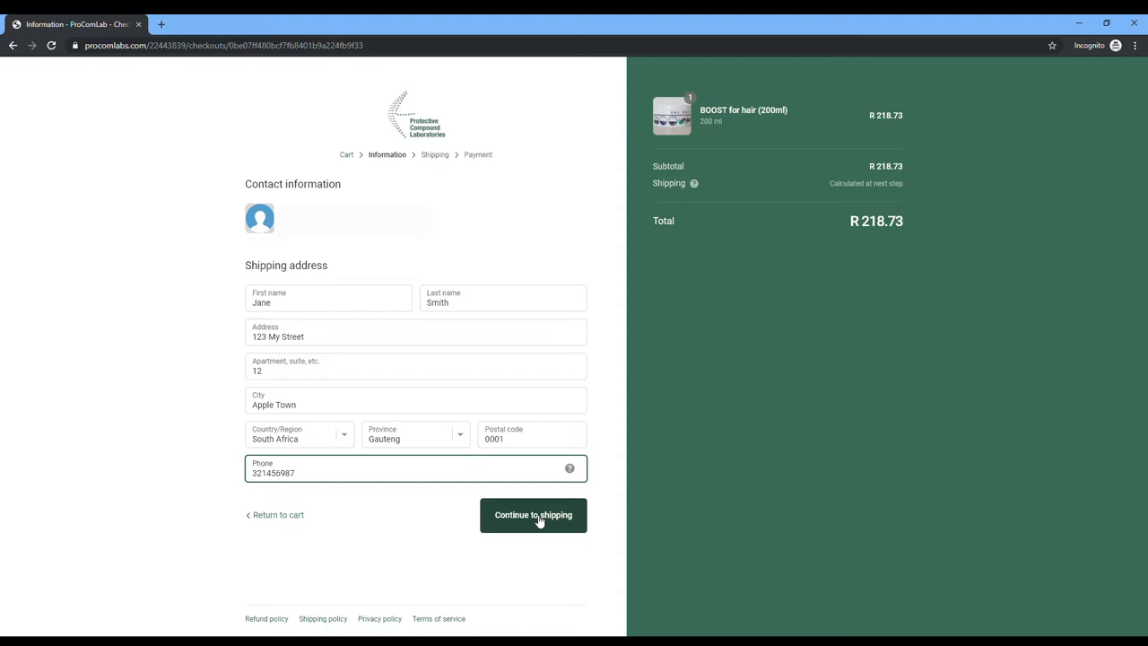
{"action": "left_click", "coordinate": [532, 513]}
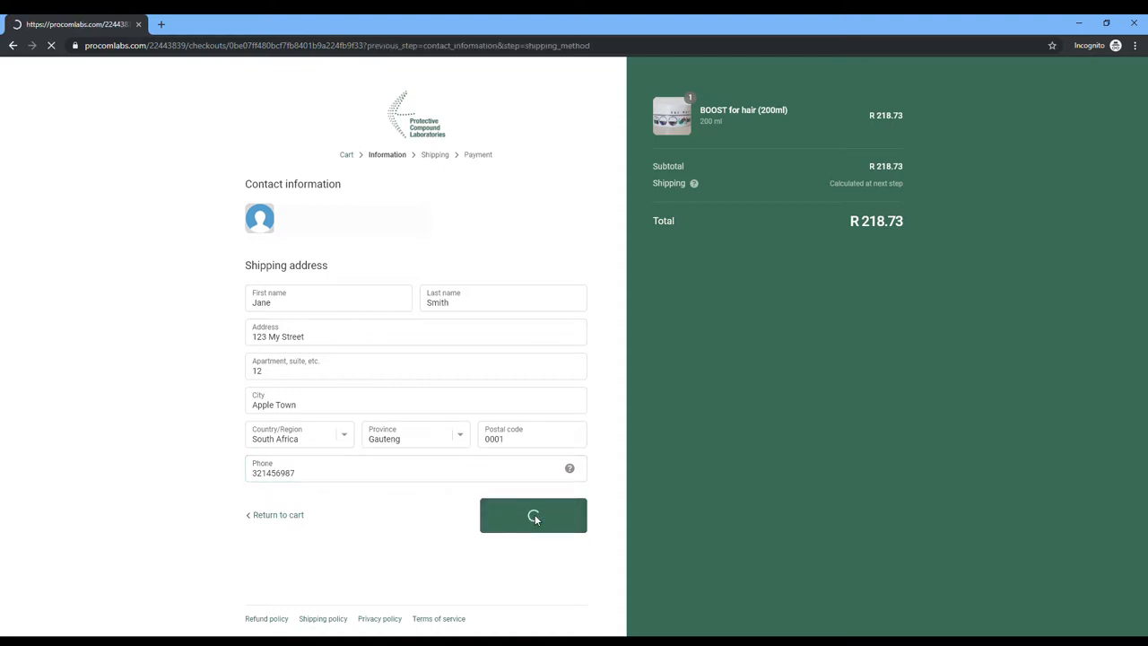
Keep the free shipping method and continue to the payment step.
{"action": "left_click", "coordinate": [533, 514]}
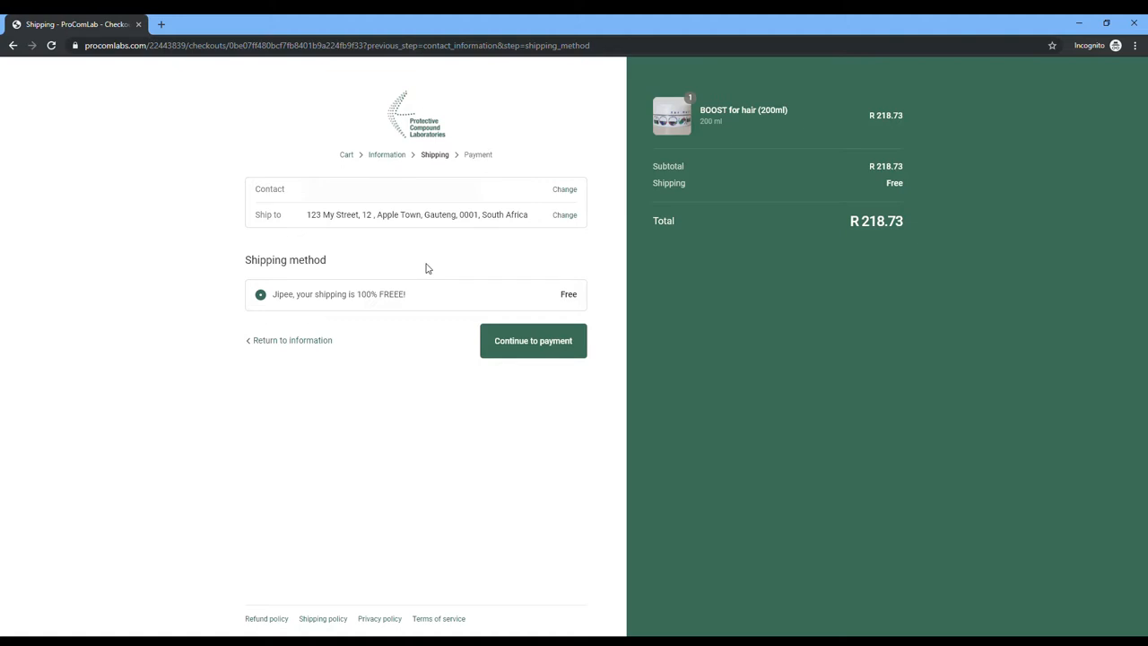
{"action": "mouse_move", "coordinate": [439, 298]}
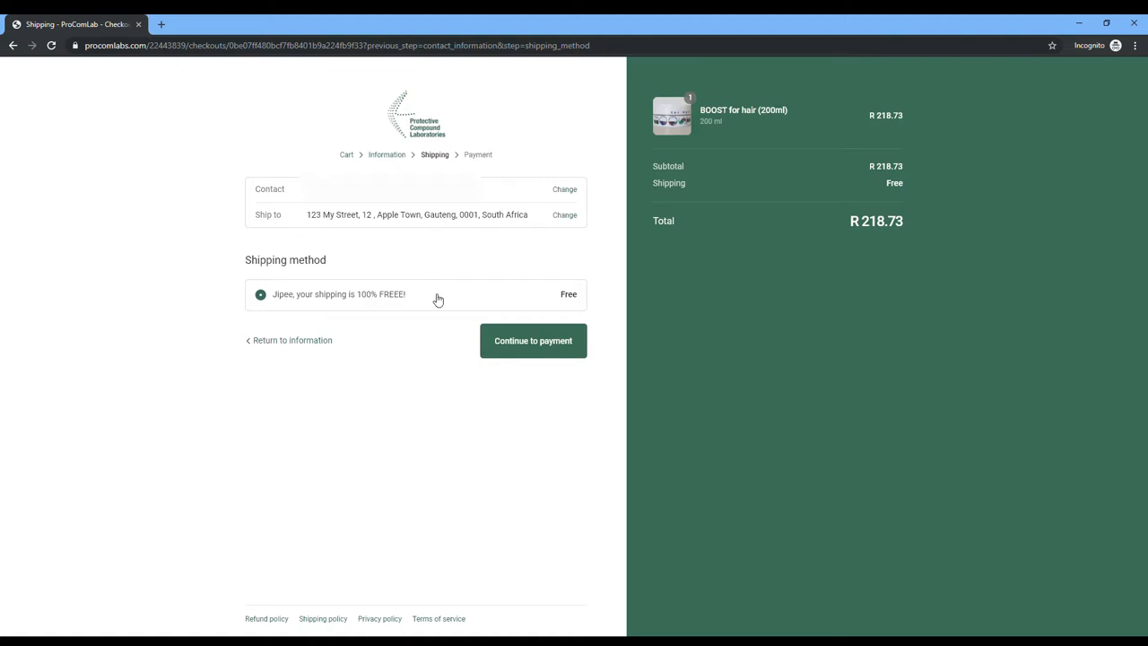
{"action": "mouse_move", "coordinate": [303, 299]}
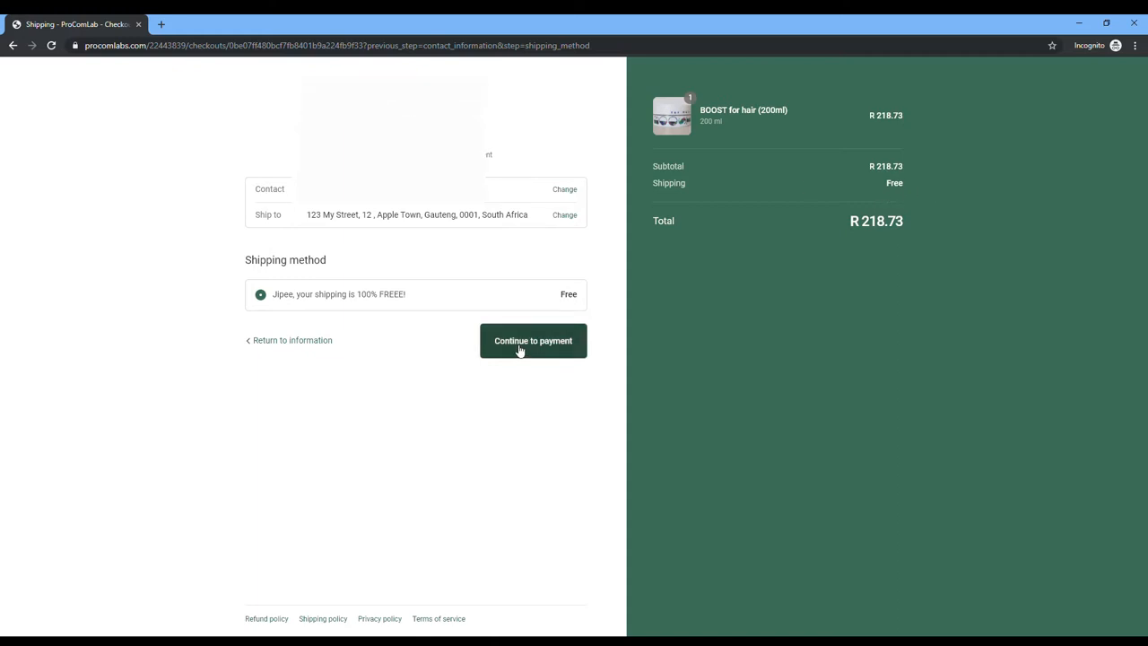
{"action": "left_click", "coordinate": [532, 340]}
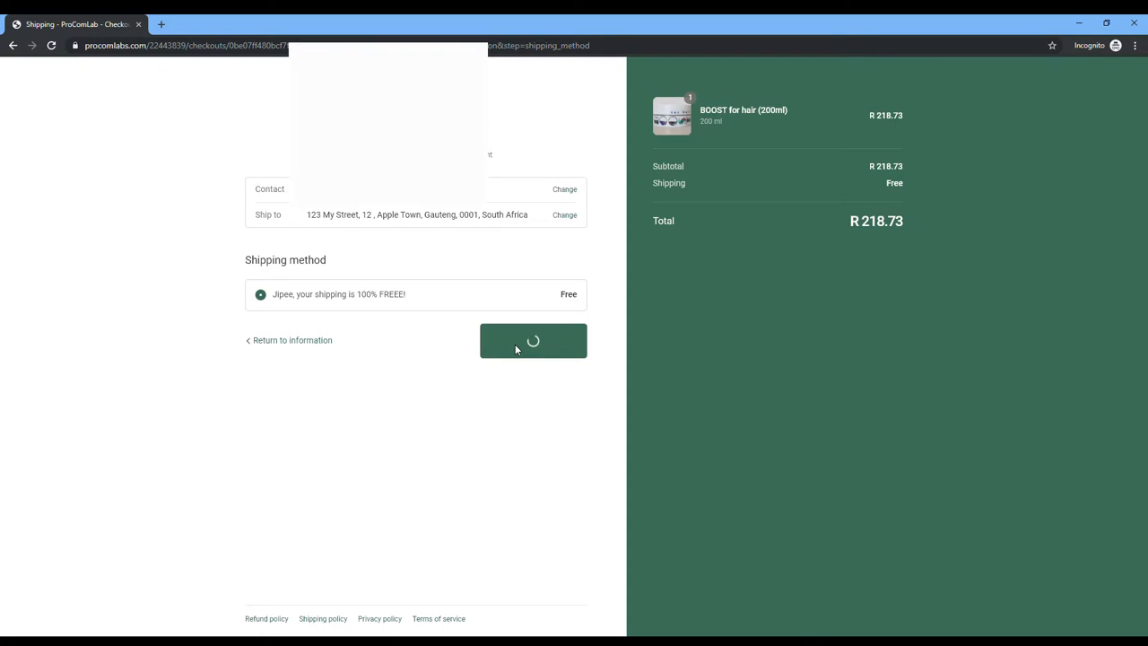
Try the lay-buy option, switch back to PayFast, and complete the order.
{"action": "left_click", "coordinate": [533, 340]}
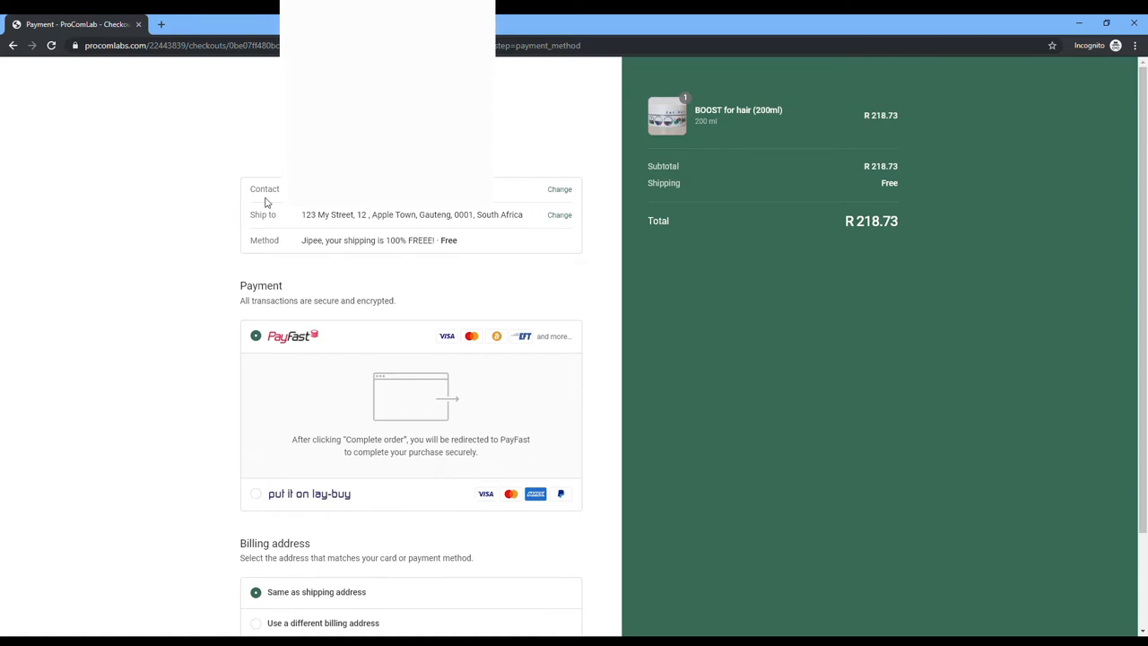
{"action": "mouse_move", "coordinate": [400, 215]}
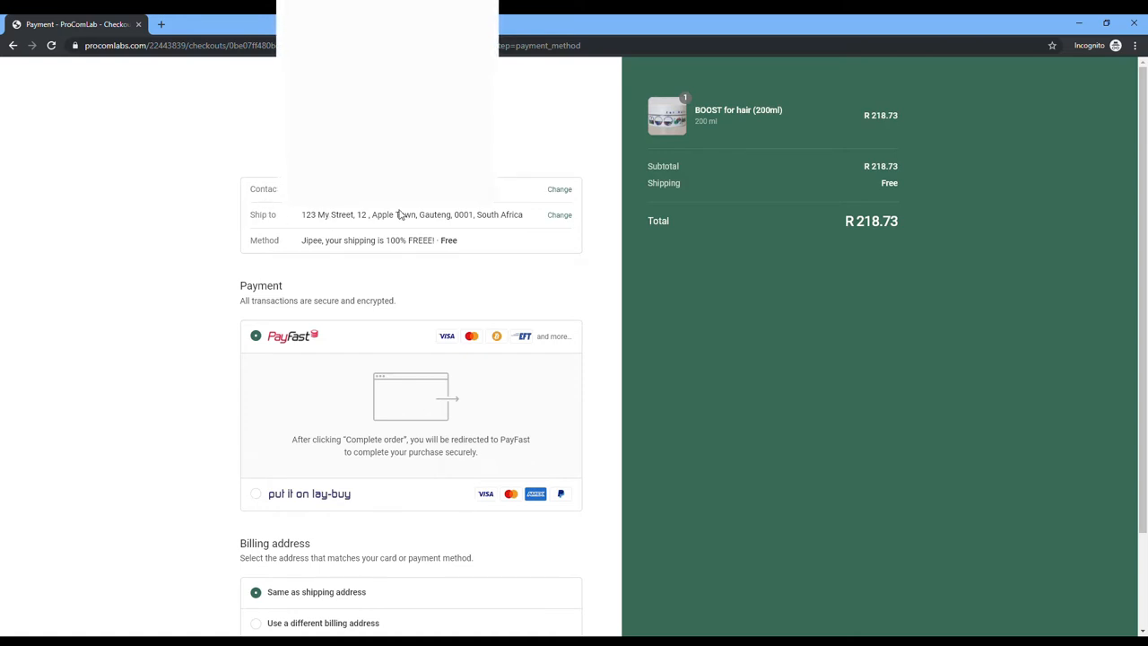
{"action": "mouse_move", "coordinate": [559, 216]}
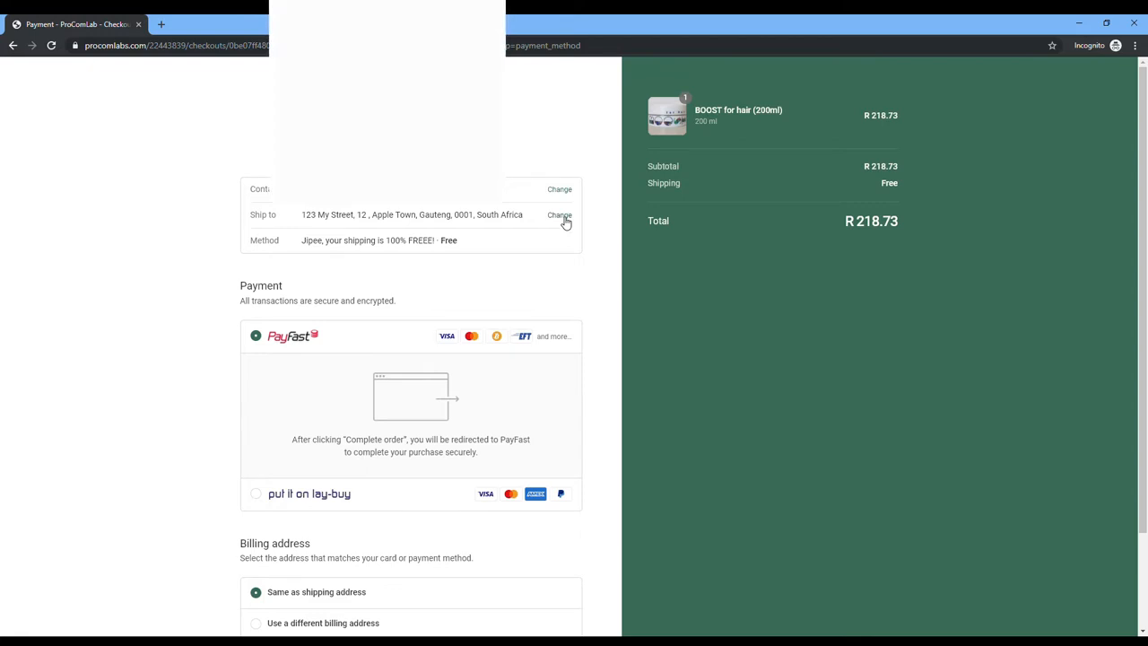
{"action": "scroll", "scroll_direction": "down", "scroll_amount": 3}
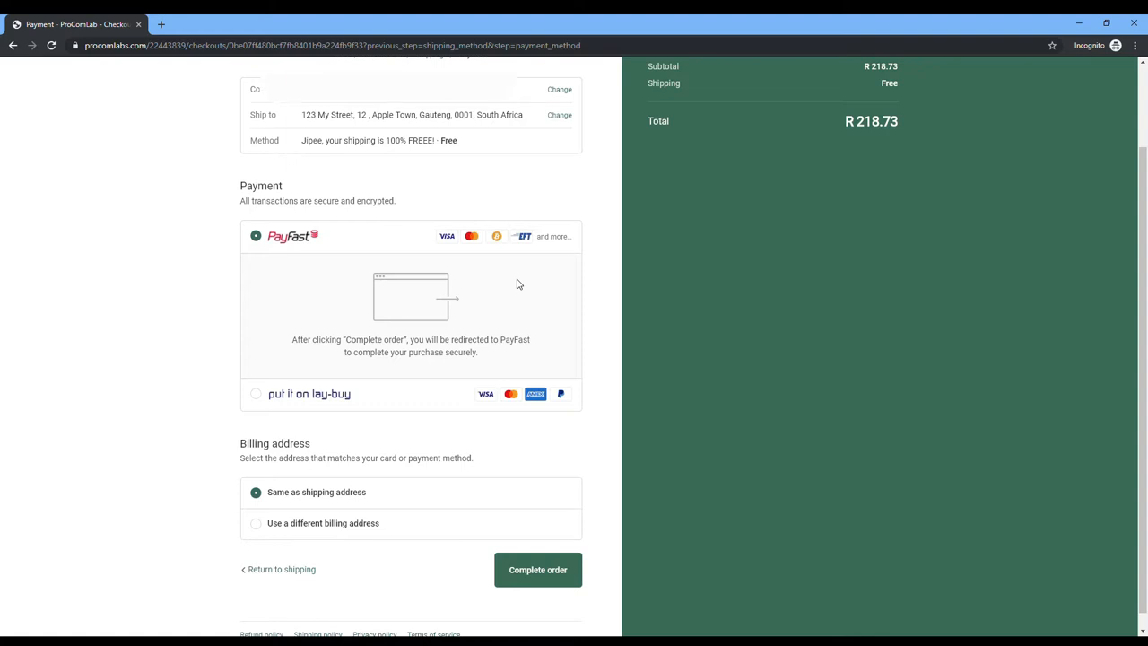
{"action": "left_click", "coordinate": [256, 393]}
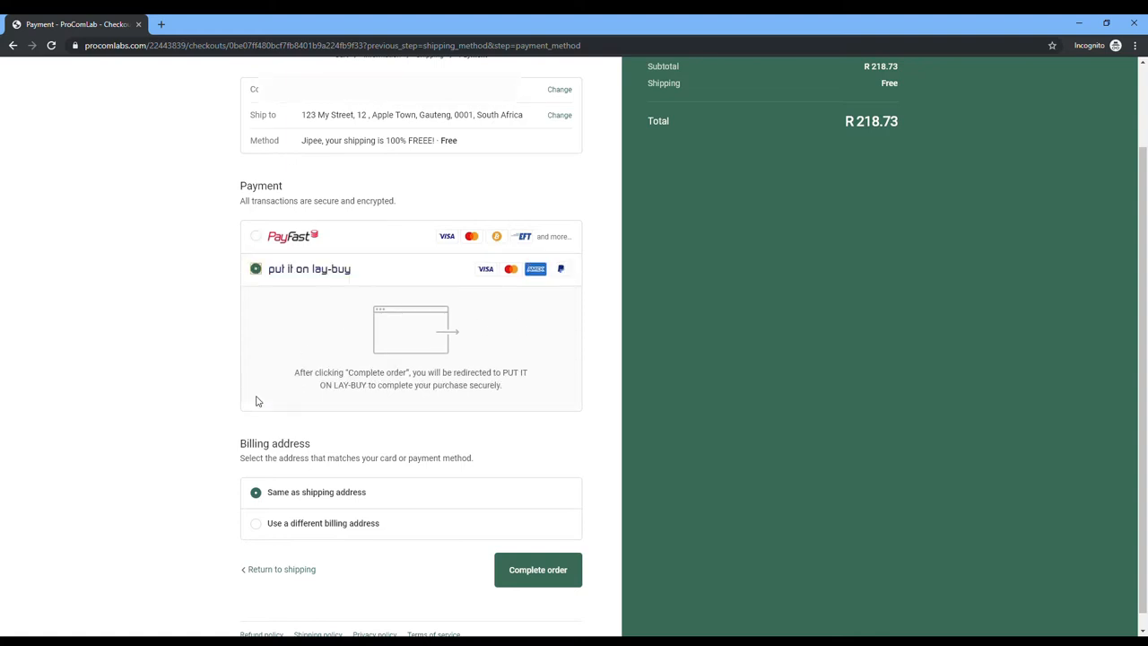
{"action": "mouse_move", "coordinate": [547, 311]}
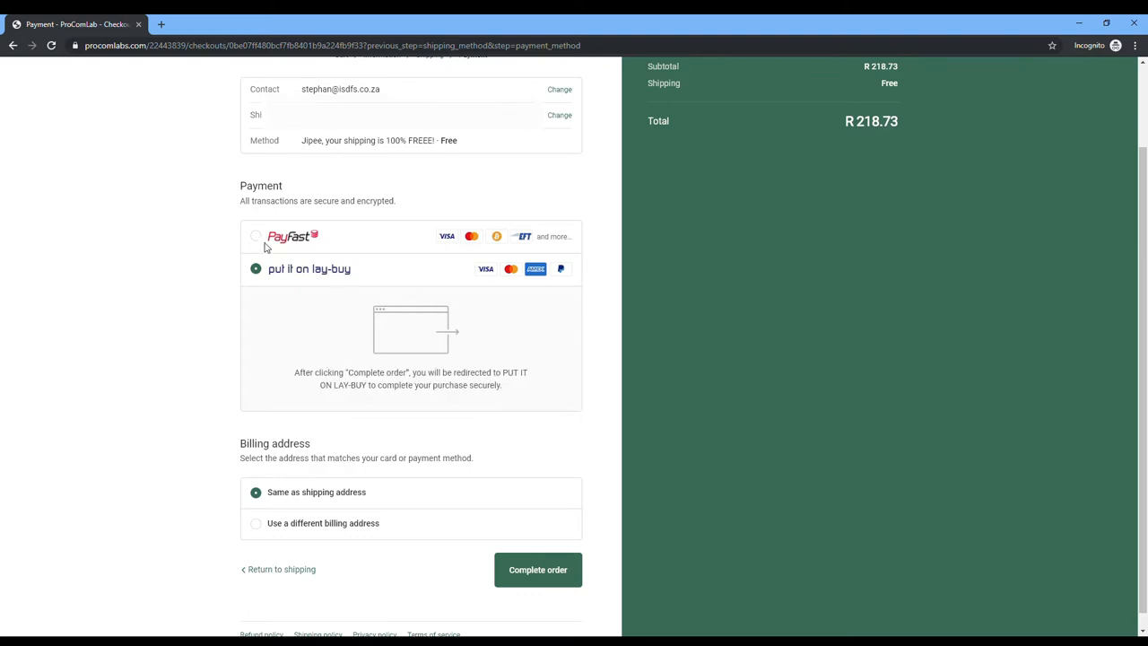
{"action": "left_click", "coordinate": [256, 236]}
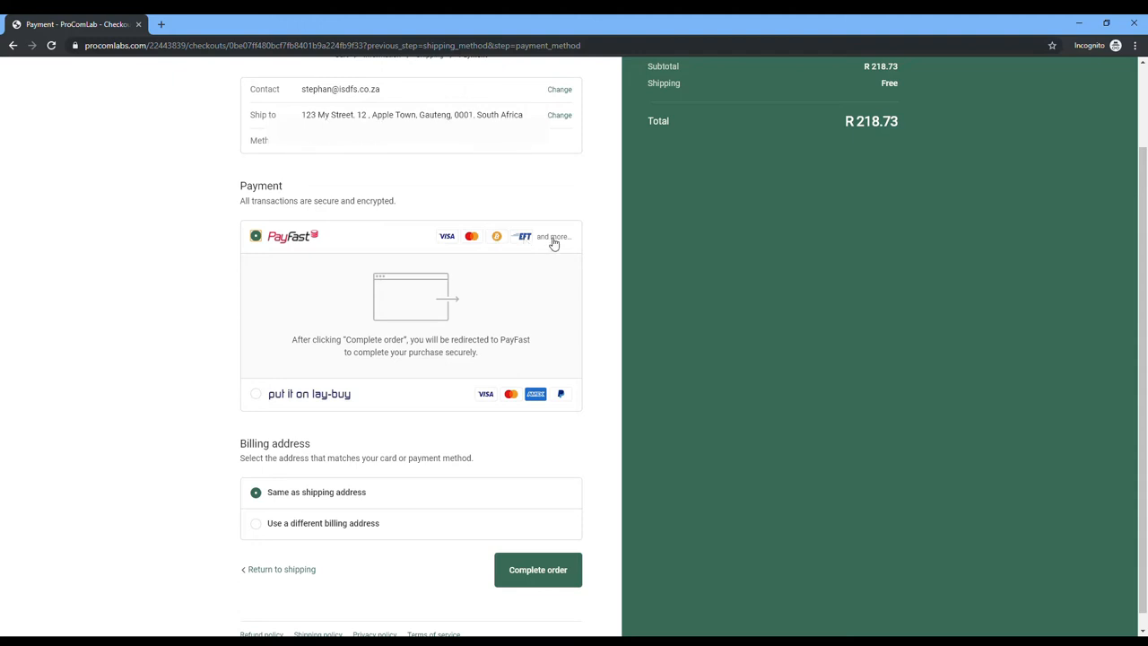
{"action": "mouse_move", "coordinate": [303, 526]}
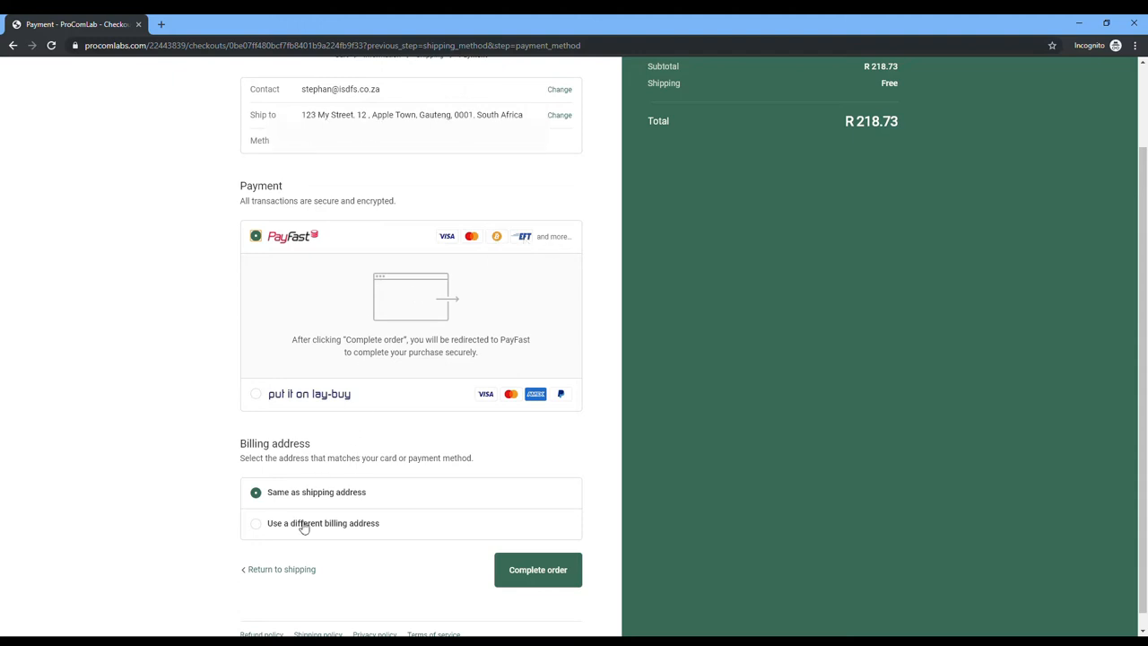
{"action": "left_click", "coordinate": [537, 569]}
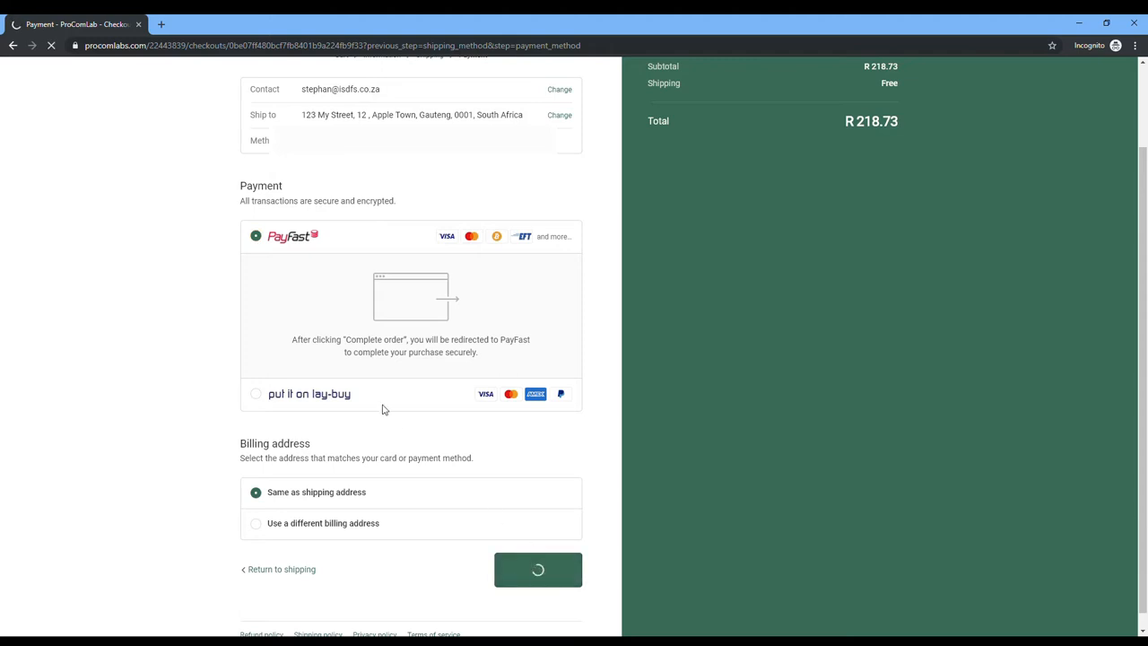
Choose the VISA/Mastercard 'Credit & Cheque card' option on PayFast.
{"action": "left_click", "coordinate": [537, 570]}
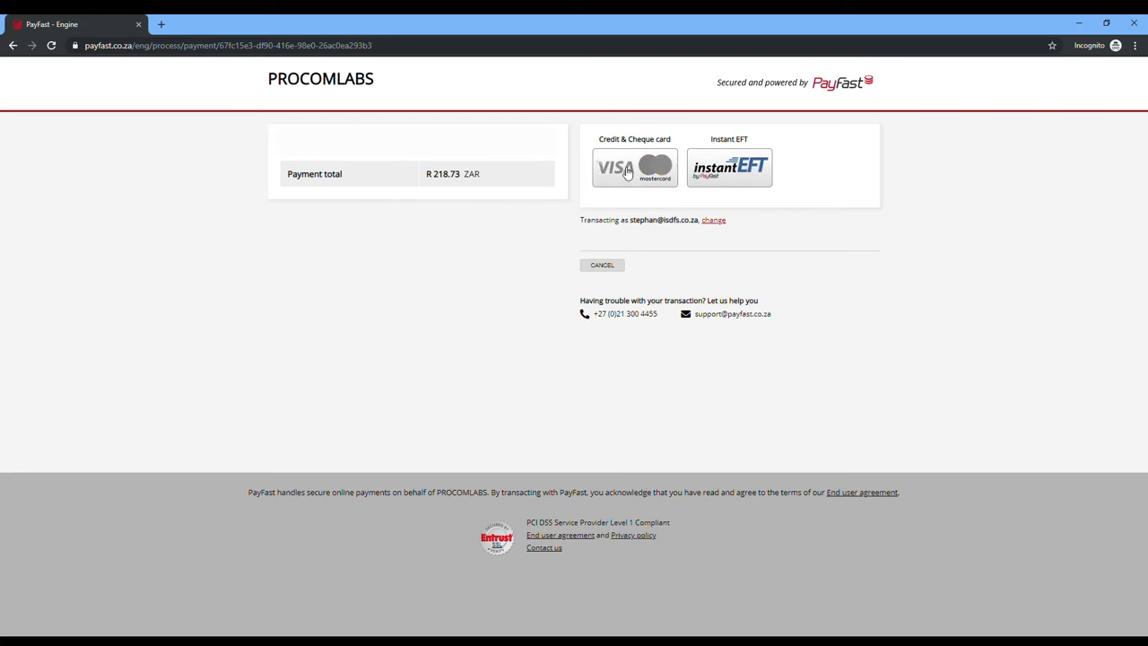
{"action": "left_click", "coordinate": [634, 167]}
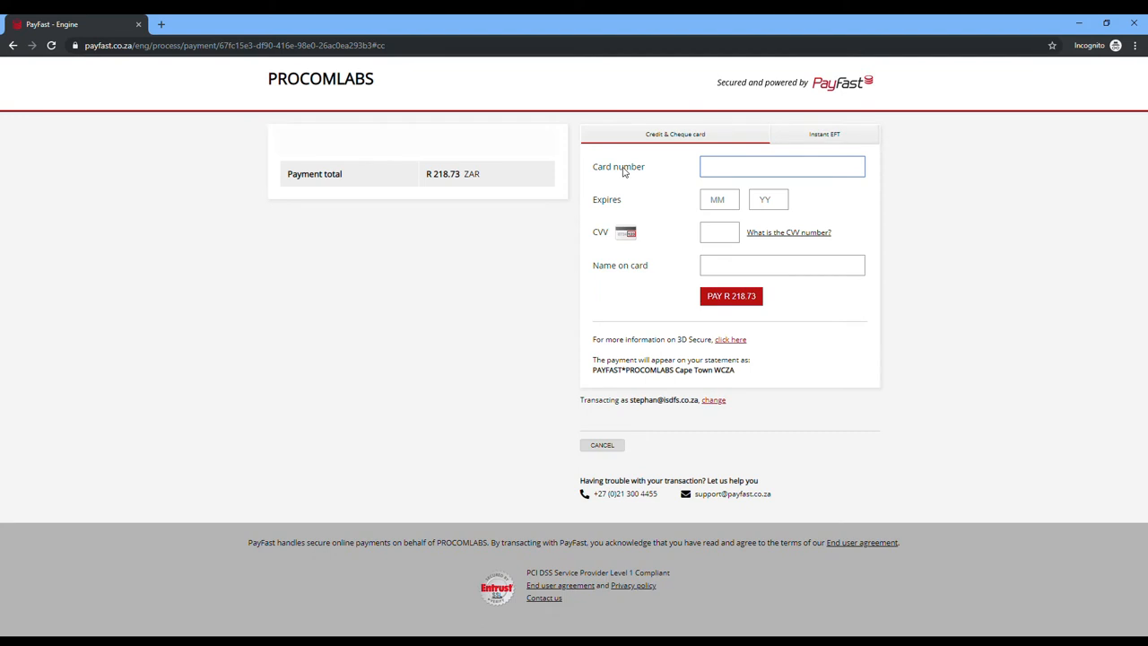
{"action": "mouse_move", "coordinate": [760, 316]}
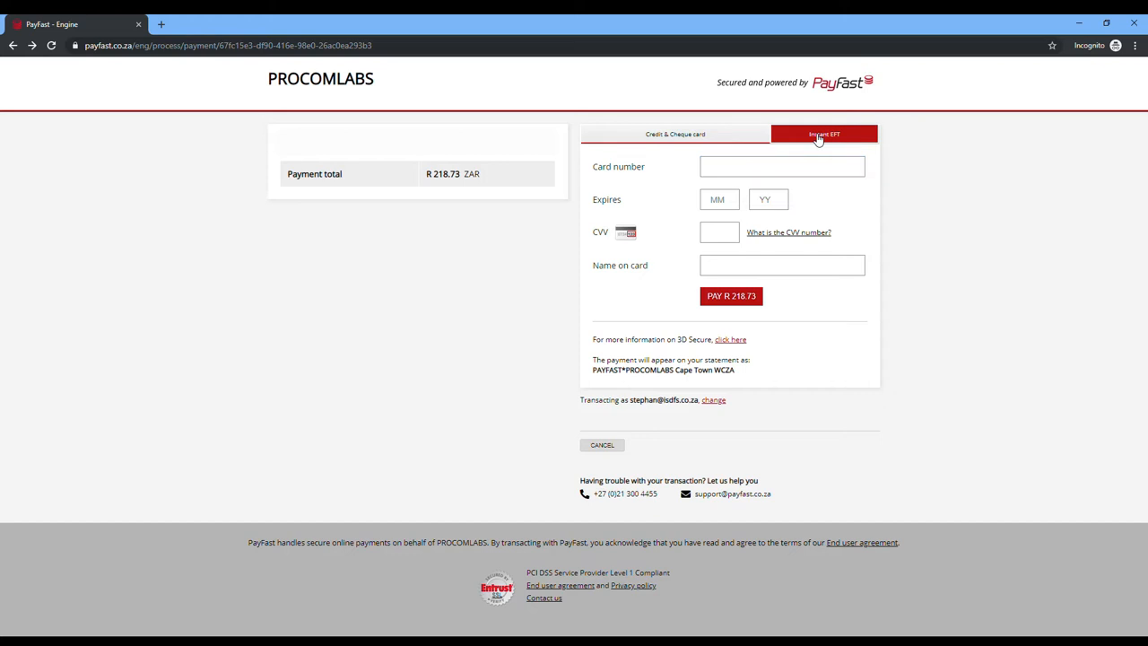
Pick Instant EFT with Capitec Bank and attempt a login with empty credentials.
{"action": "left_click", "coordinate": [823, 134]}
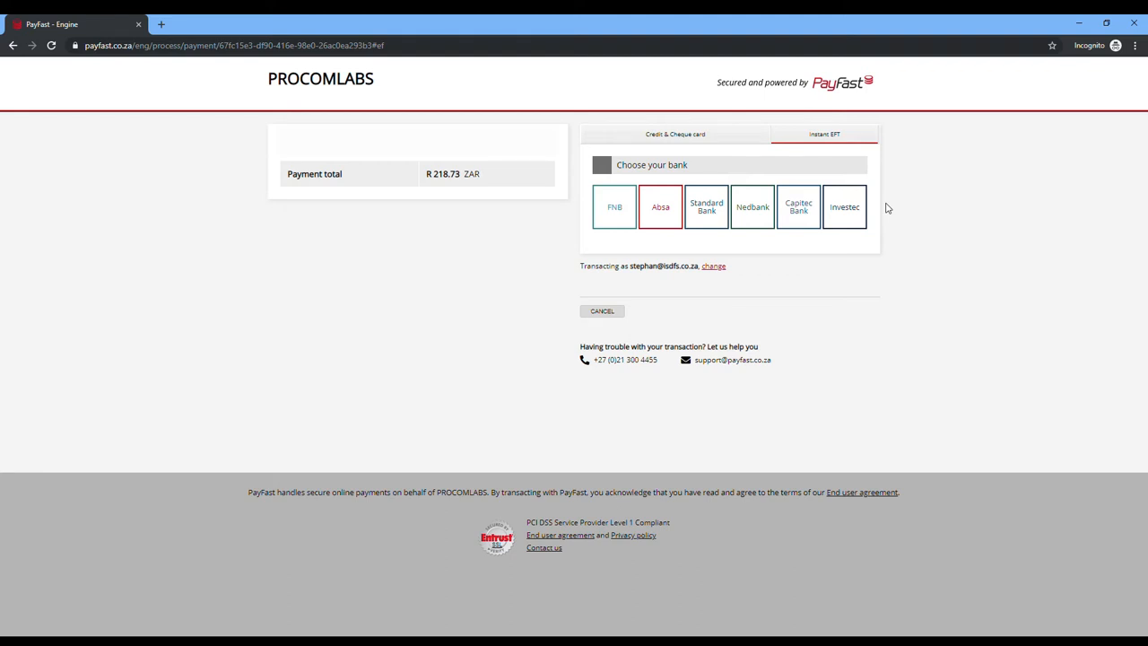
{"action": "left_click", "coordinate": [798, 206]}
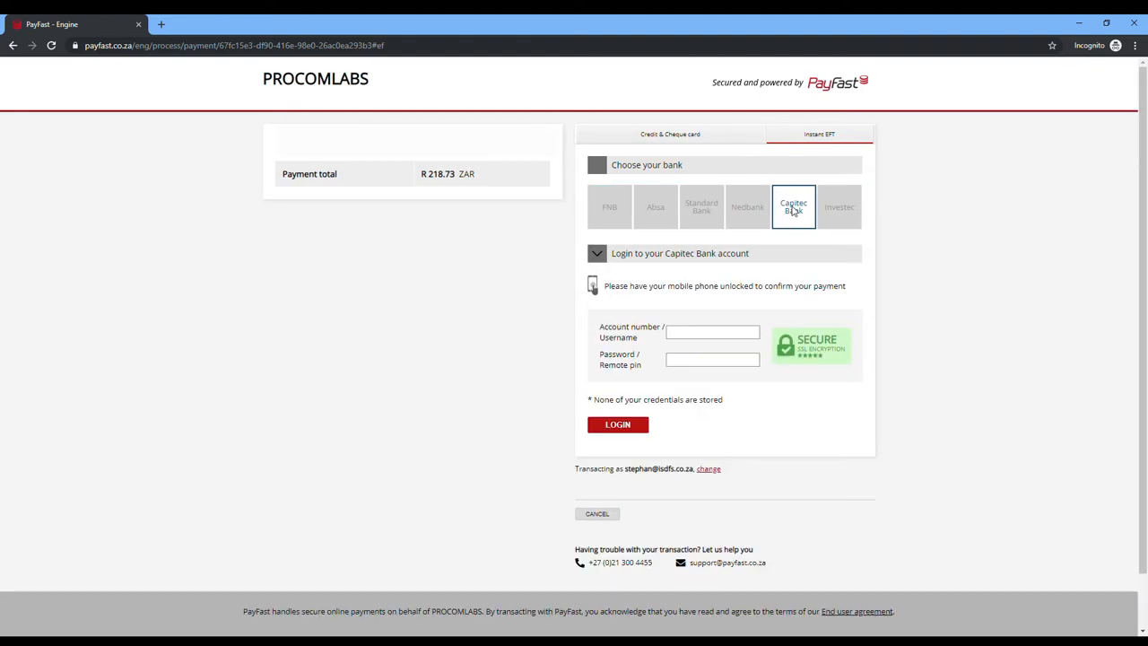
{"action": "mouse_move", "coordinate": [619, 260]}
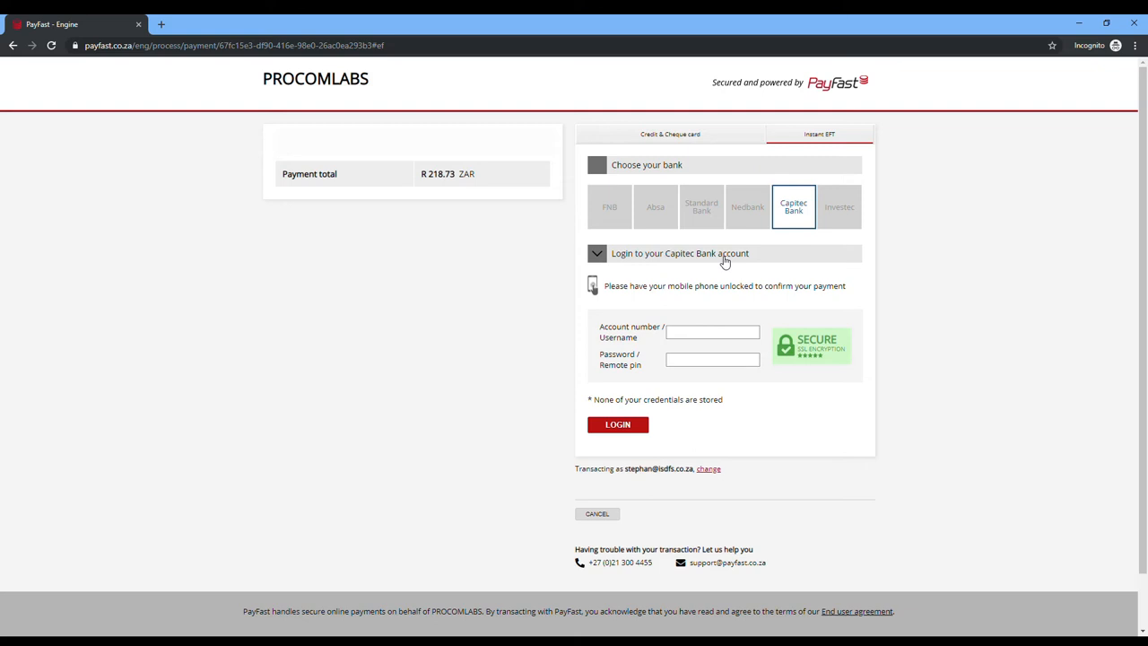
{"action": "mouse_move", "coordinate": [676, 429]}
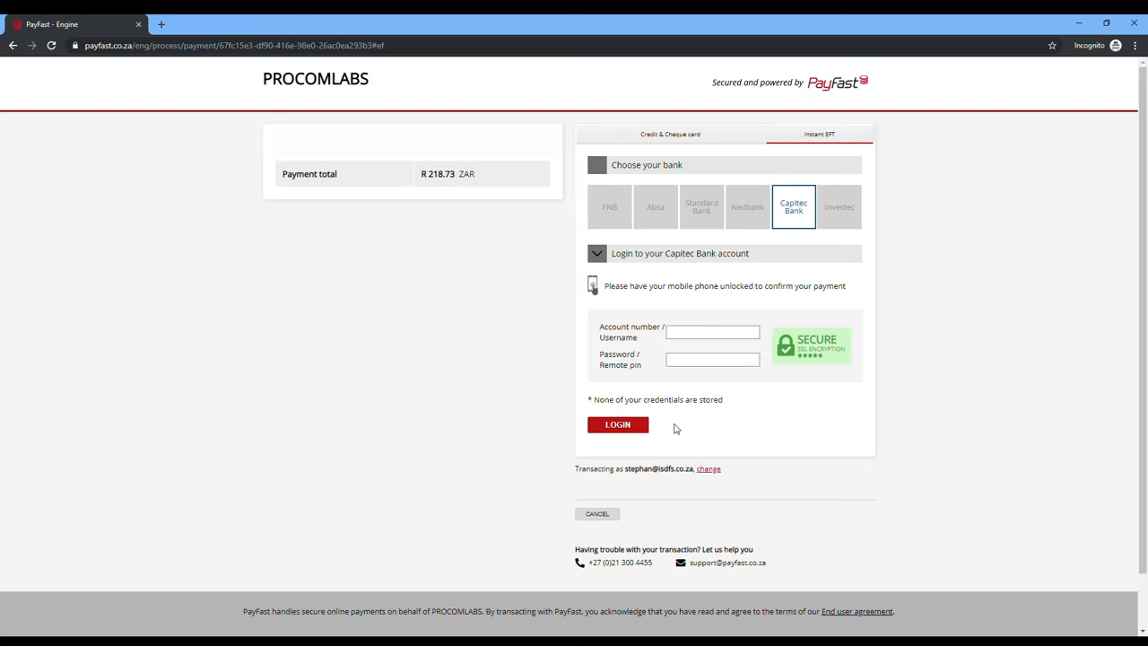
{"action": "mouse_move", "coordinate": [756, 258]}
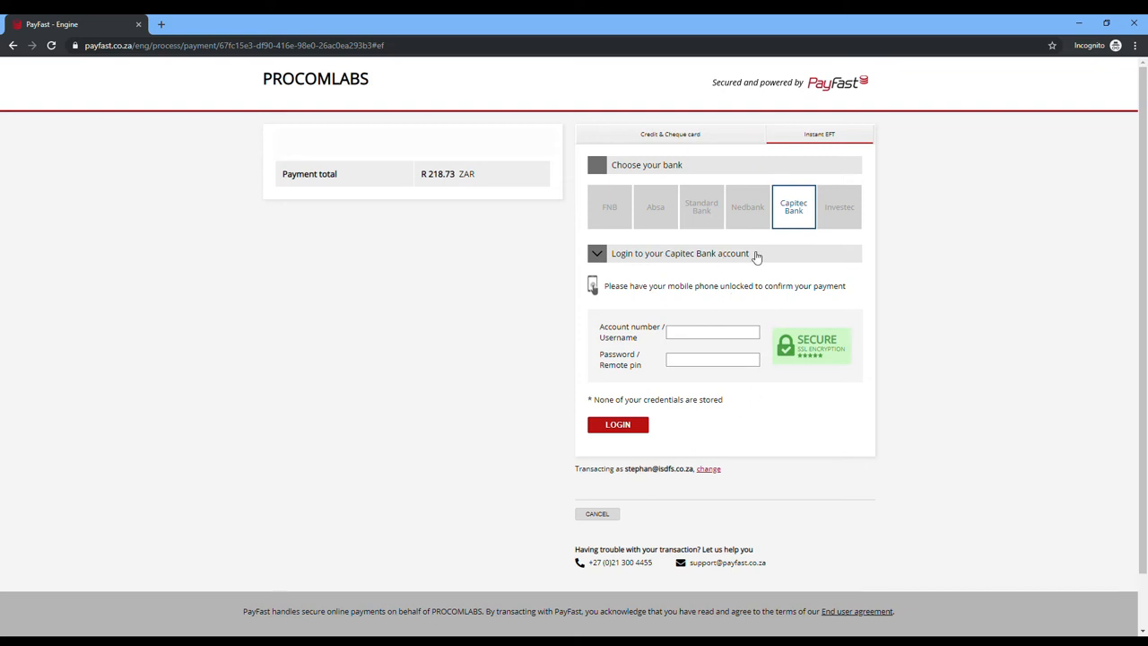
{"action": "left_click", "coordinate": [617, 424]}
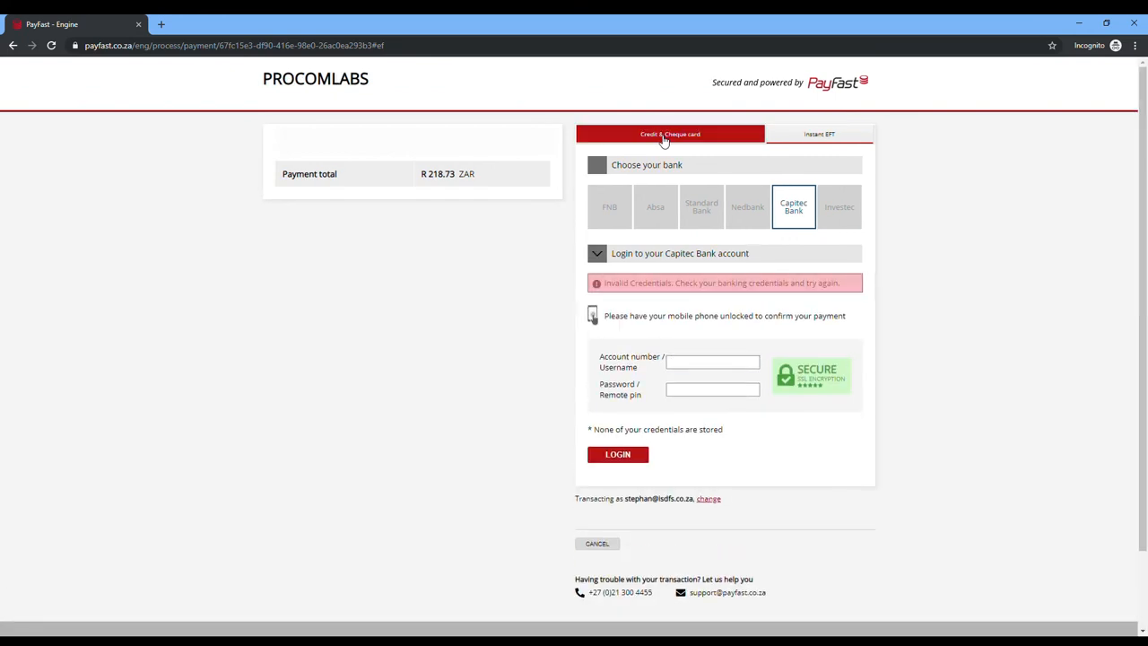
Switch back to the 'Credit & Cheque card' tab to show the card number field.
{"action": "left_click", "coordinate": [670, 134]}
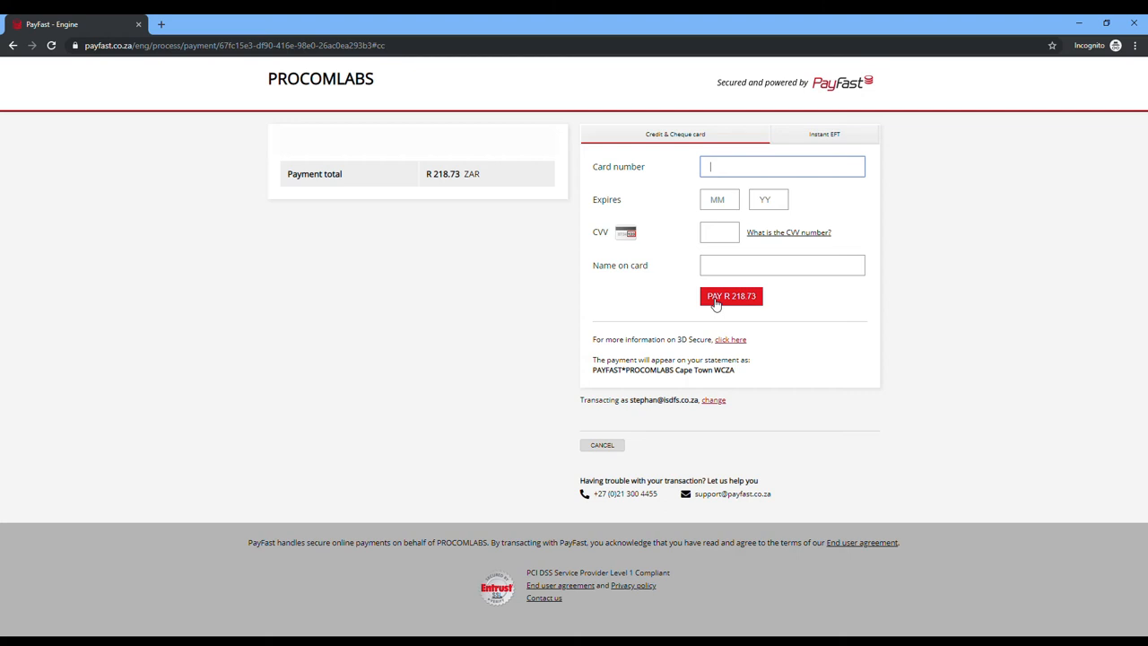
{"action": "mouse_move", "coordinate": [1081, 135]}
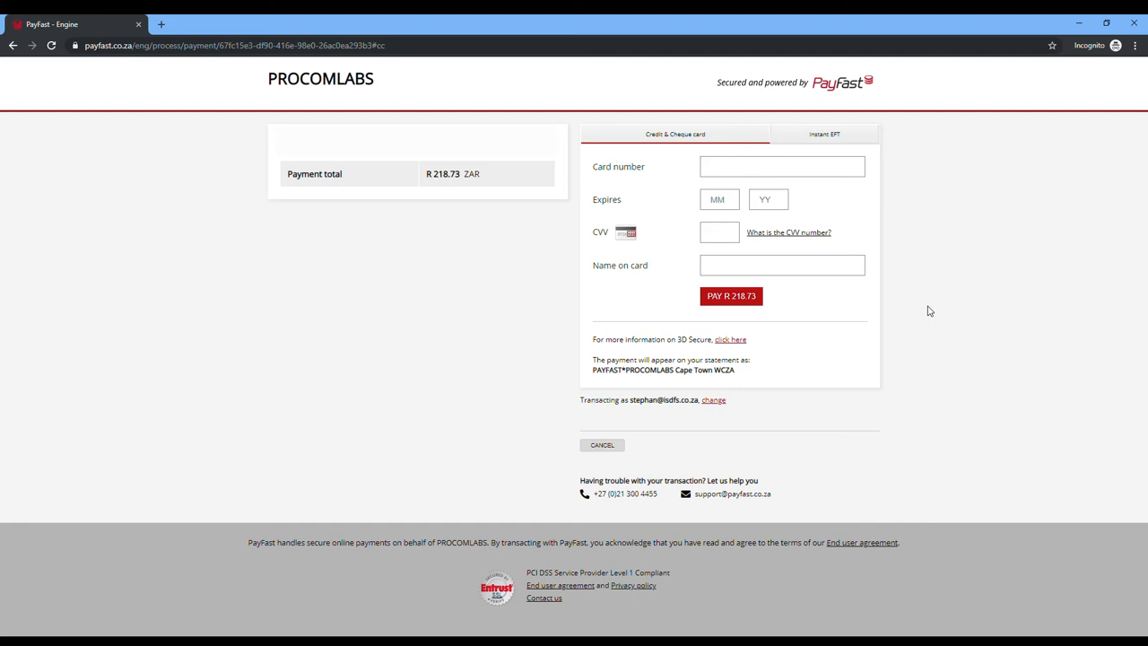
{"action": "mouse_move", "coordinate": [1092, 115]}
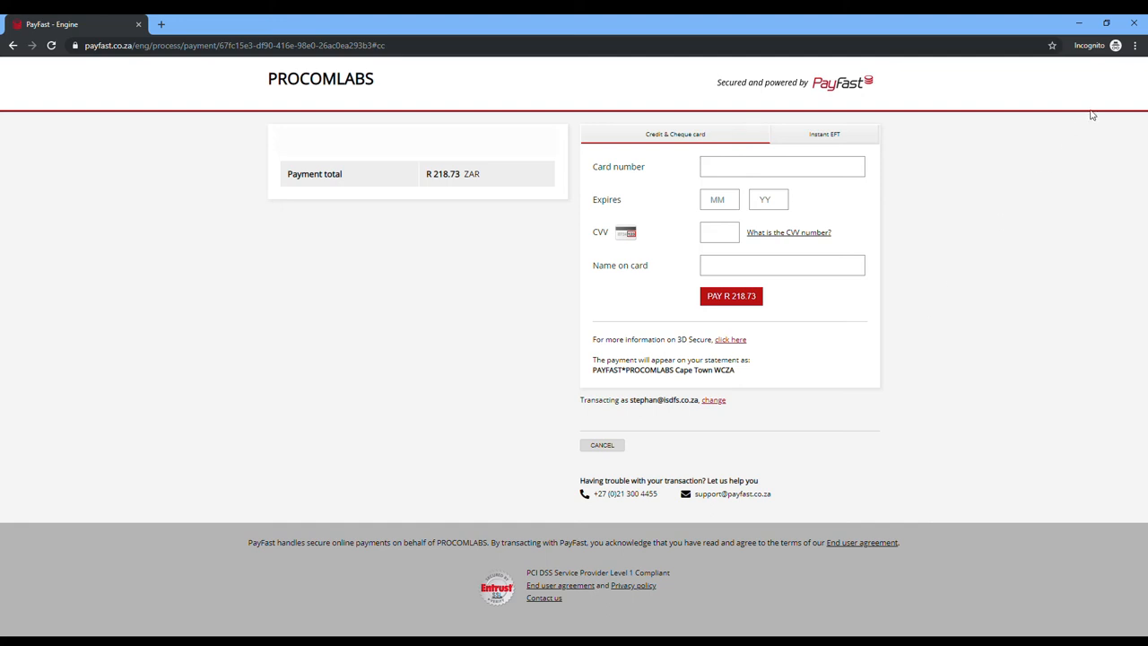